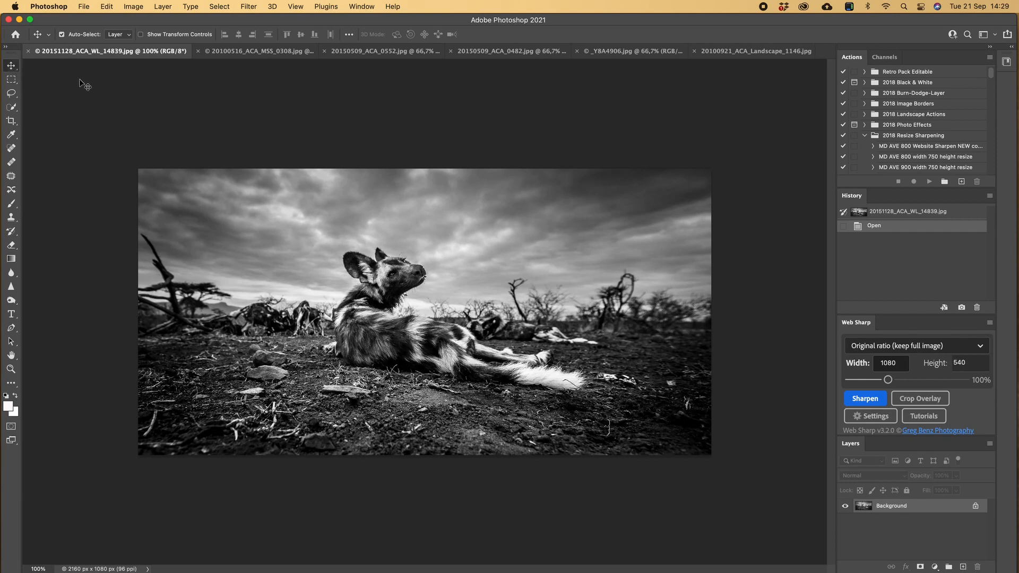
pyautogui.moveTo(87, 109)
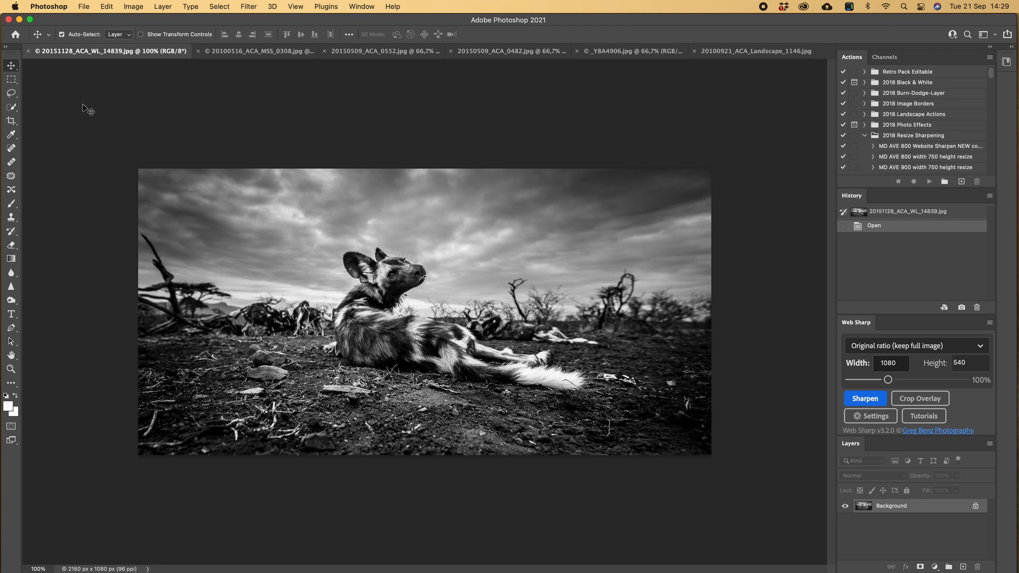
pyautogui.moveTo(12, 384)
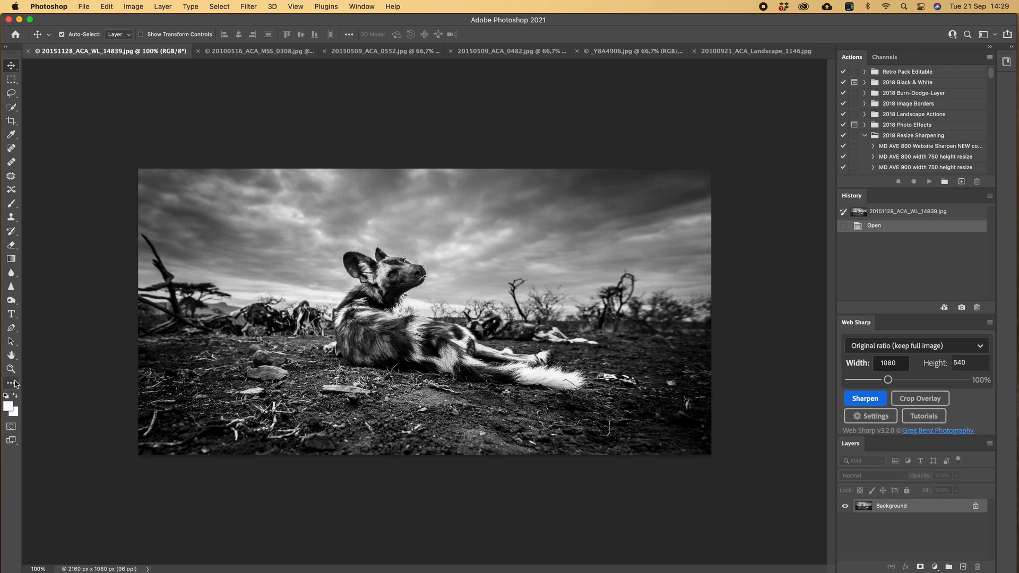
# Use the Slice tool to divide the wild dog photo's slice vertically into 2 equal slices
pyautogui.click(11, 384)
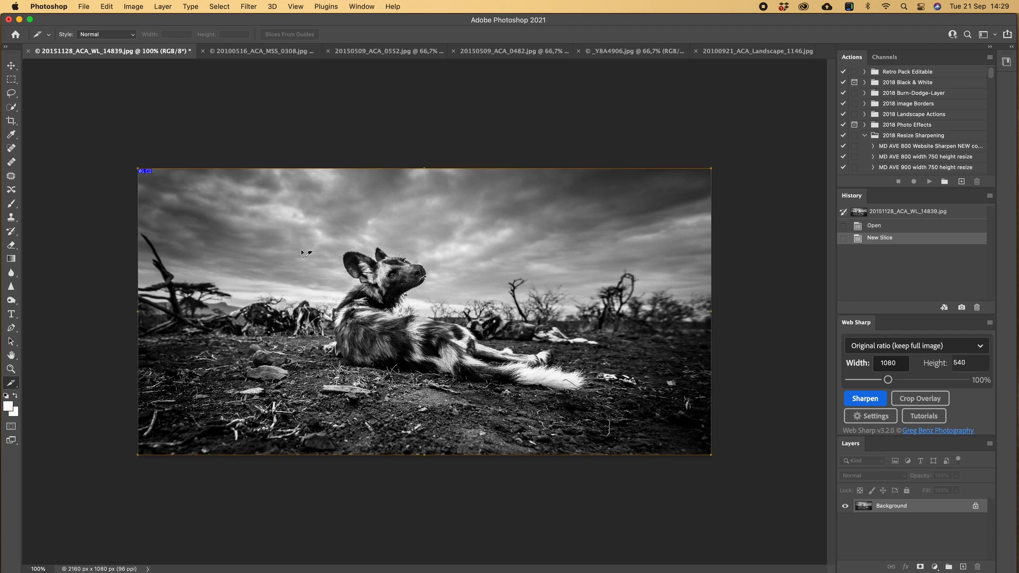
pyautogui.rightClick(144, 170)
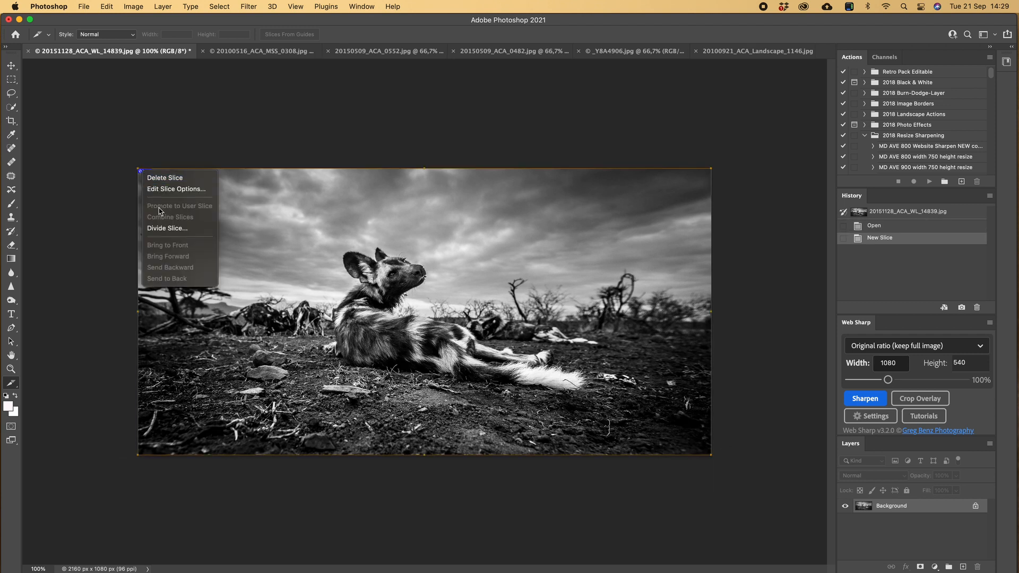
pyautogui.click(167, 228)
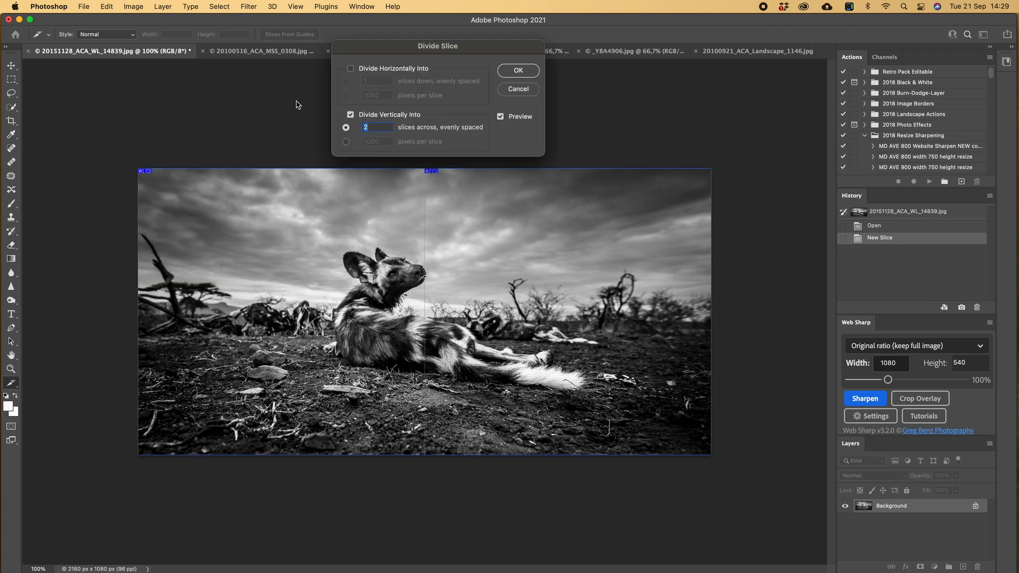
pyautogui.moveTo(437, 90)
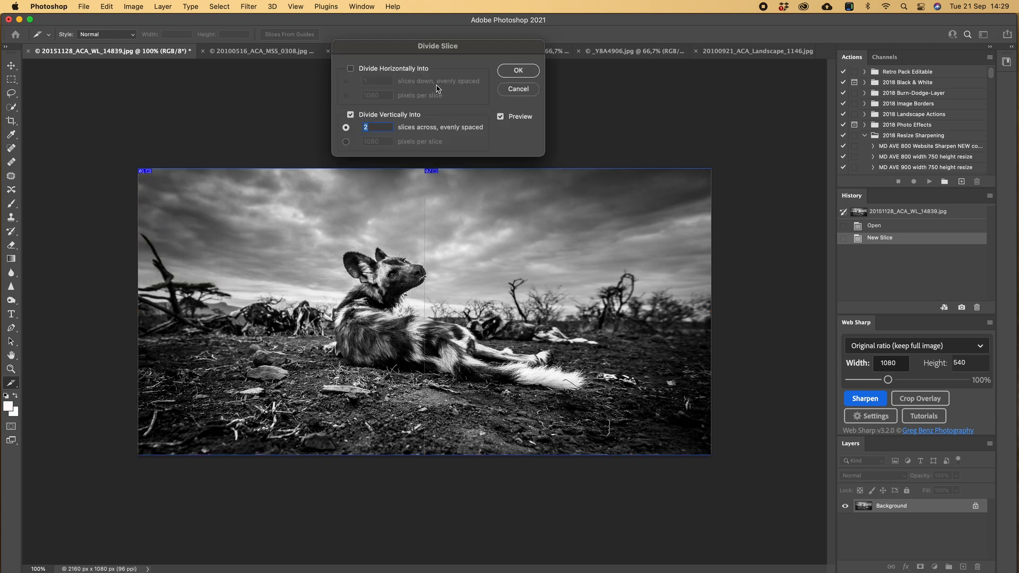
pyautogui.click(518, 71)
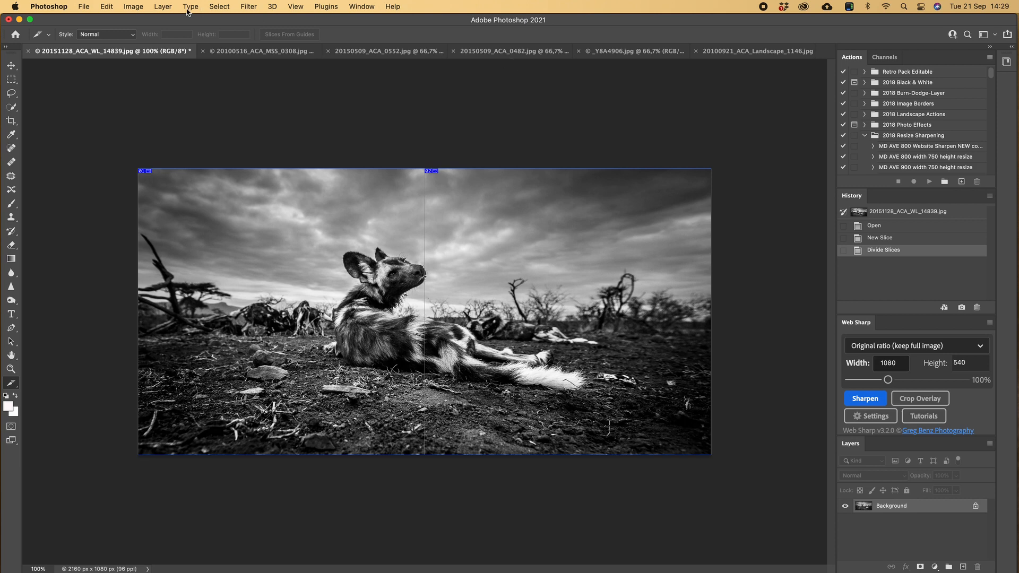
# Save the wild dog slices for web as JPEGs on the Desktop, replacing existing files
pyautogui.click(83, 6)
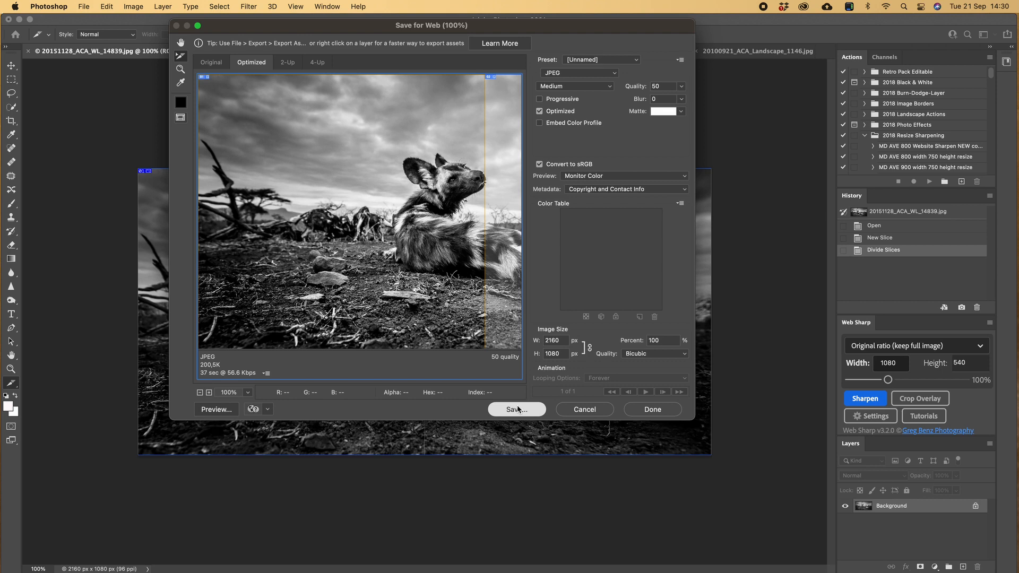
pyautogui.click(517, 410)
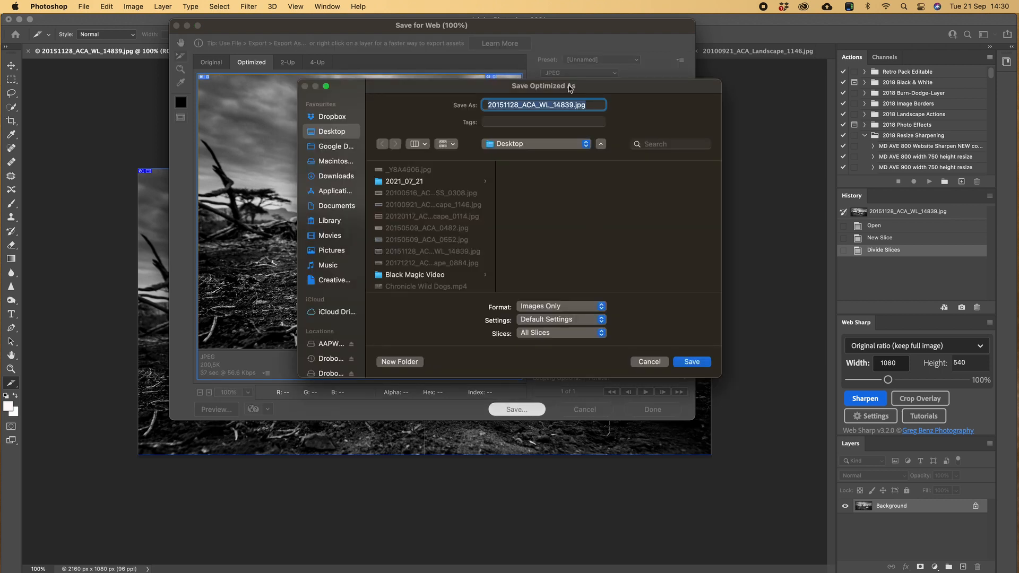
pyautogui.click(691, 362)
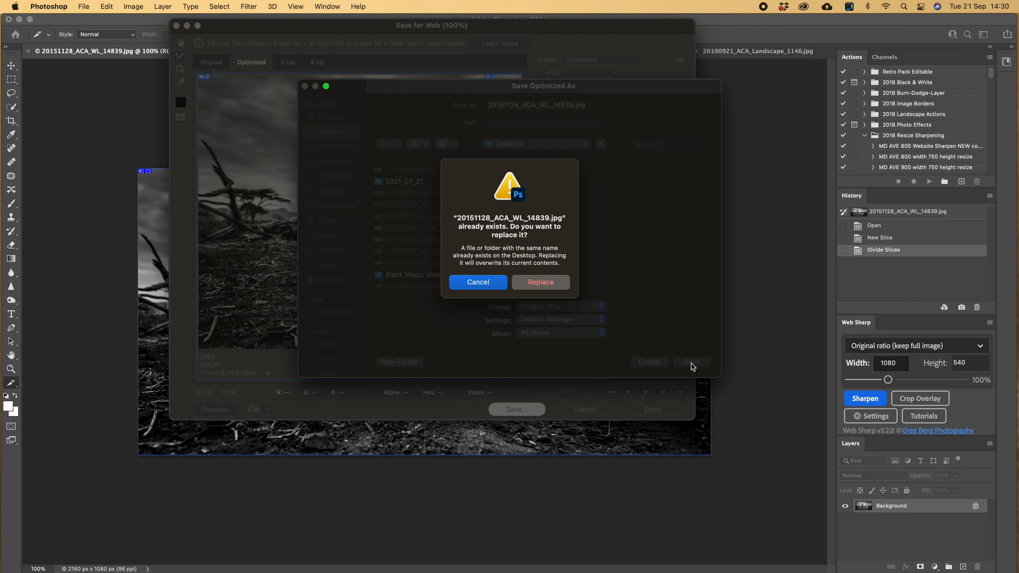
pyautogui.moveTo(567, 295)
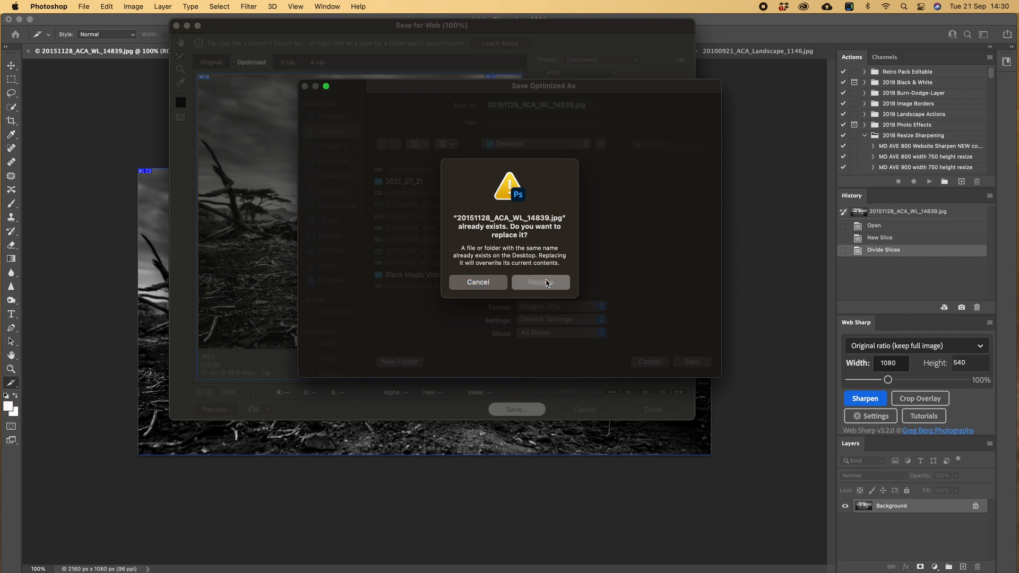
pyautogui.click(539, 282)
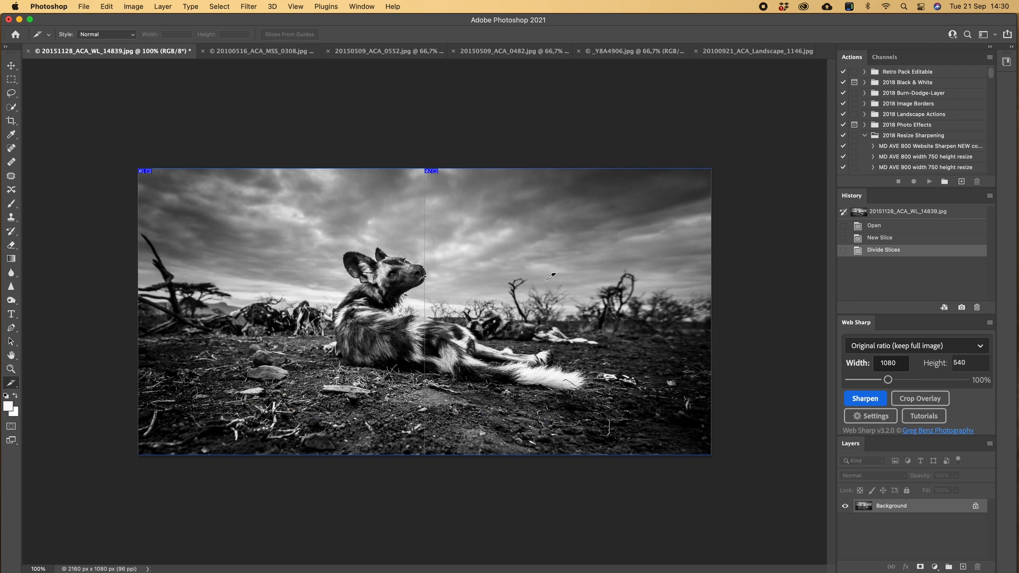
pyautogui.click(260, 51)
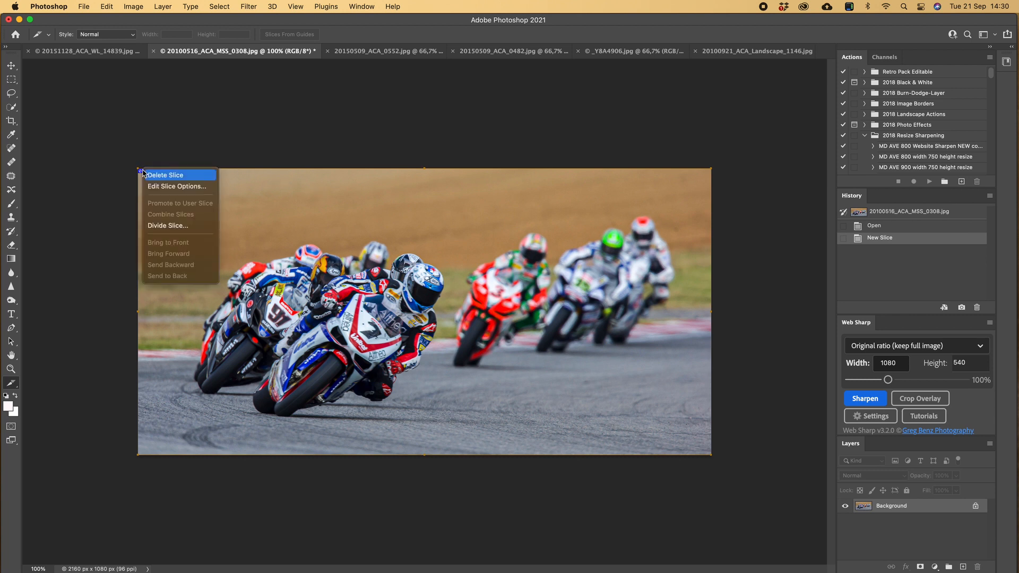
# Divide the motorcycle race photo's slice into 2 vertical slices
pyautogui.click(168, 226)
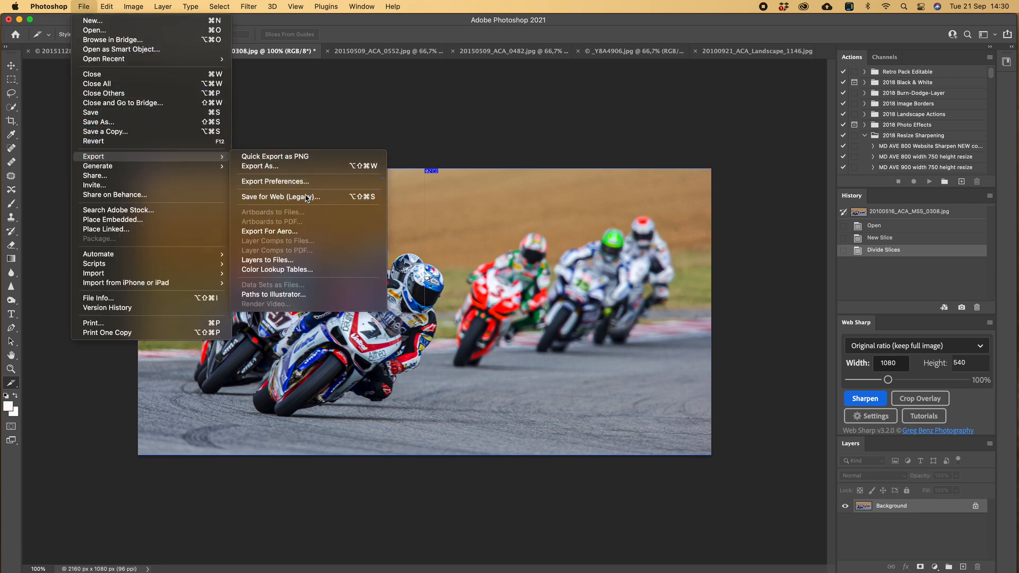
# Save the motorcycle slices for web as JPEGs on the Desktop, replacing the old files
pyautogui.click(280, 196)
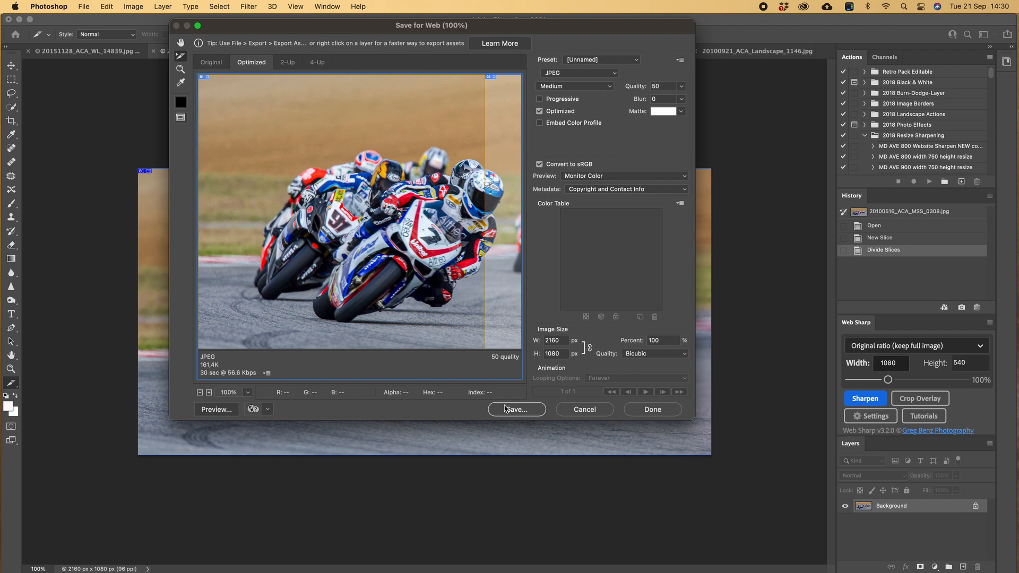
pyautogui.click(516, 410)
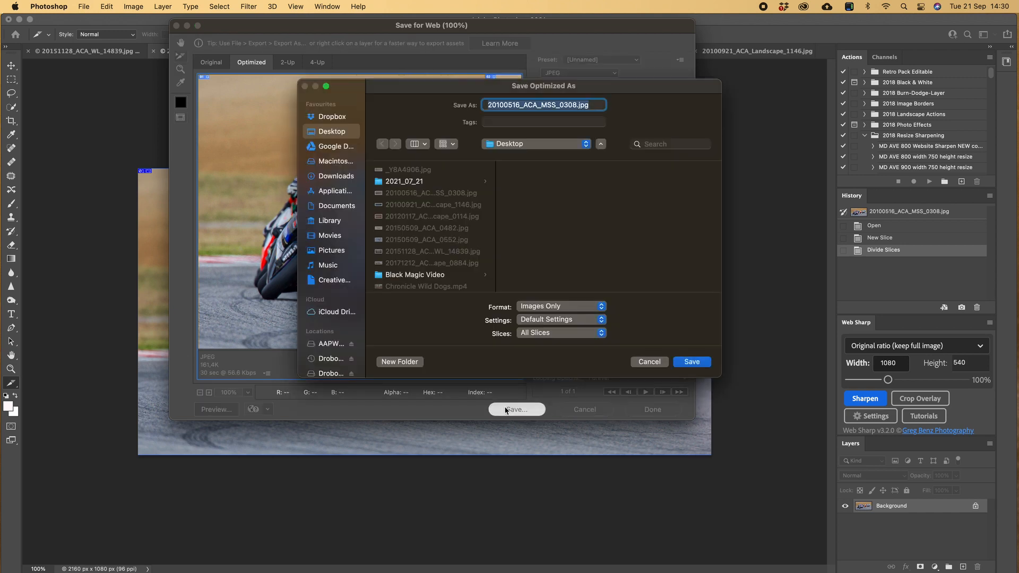
pyautogui.click(692, 362)
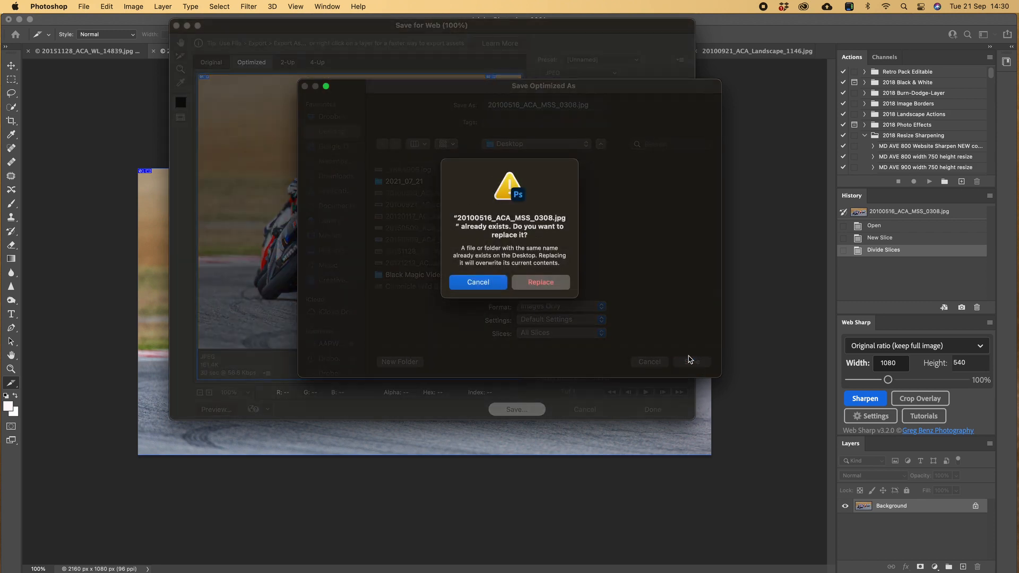
pyautogui.click(539, 282)
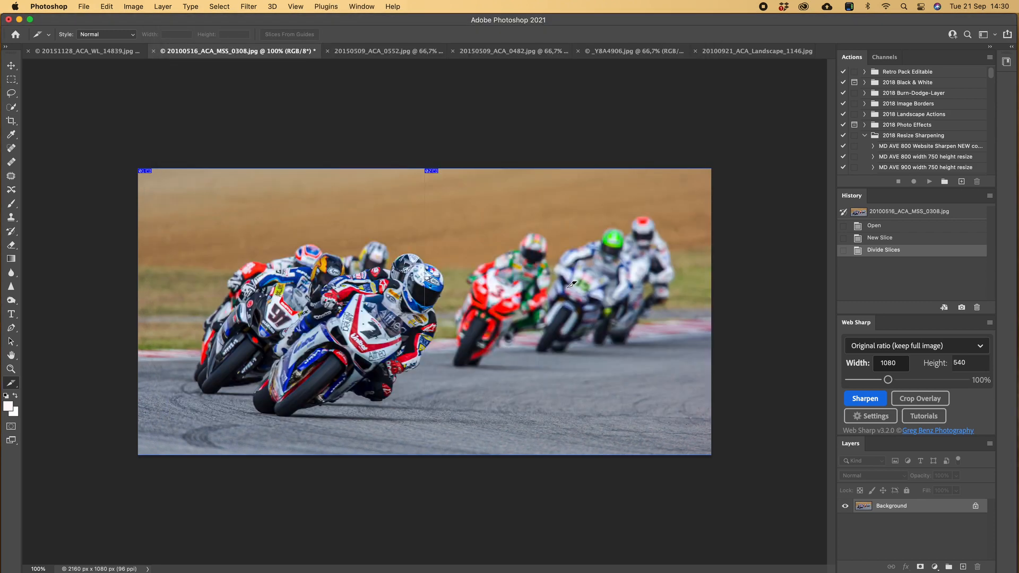
pyautogui.click(387, 51)
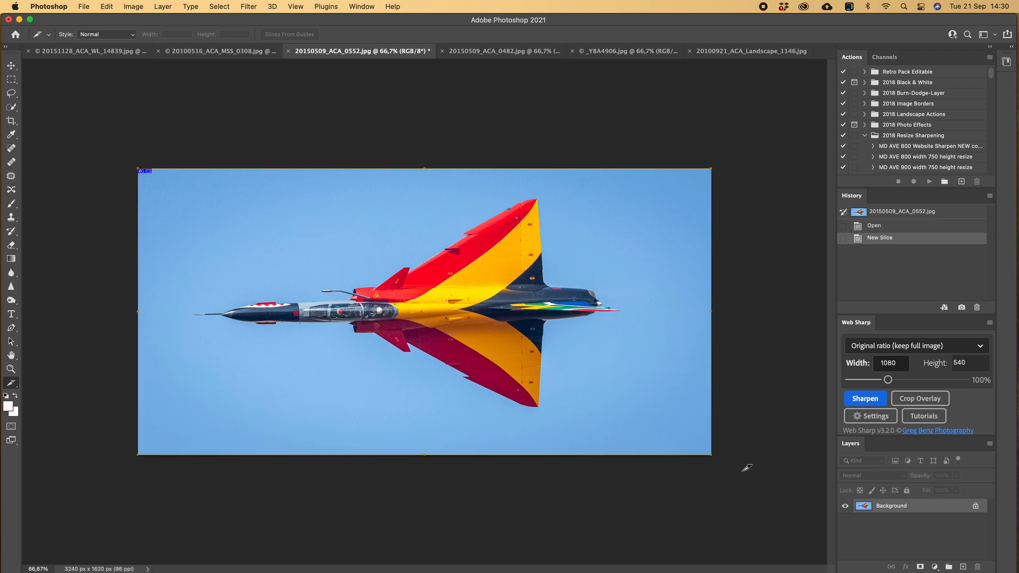
pyautogui.moveTo(177, 133)
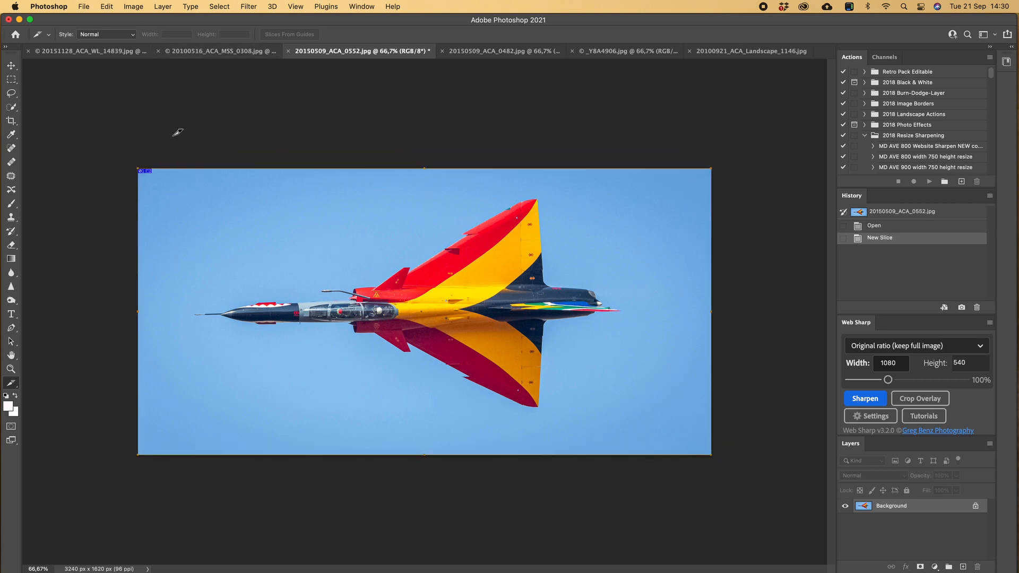
# Split the fighter jet photo's slice vertically into 2 equal slices via Divide Slice
pyautogui.rightClick(141, 171)
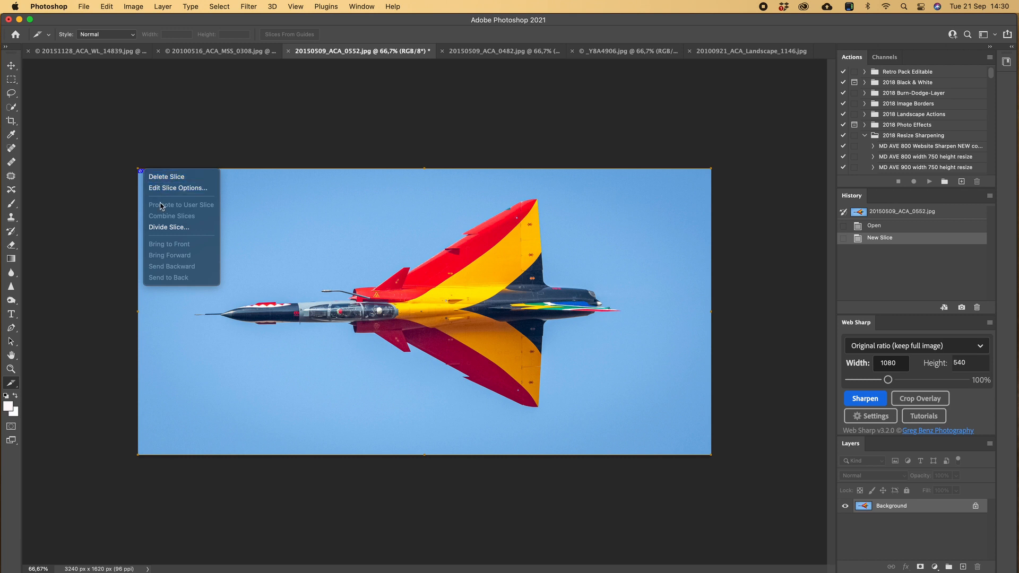
pyautogui.click(168, 227)
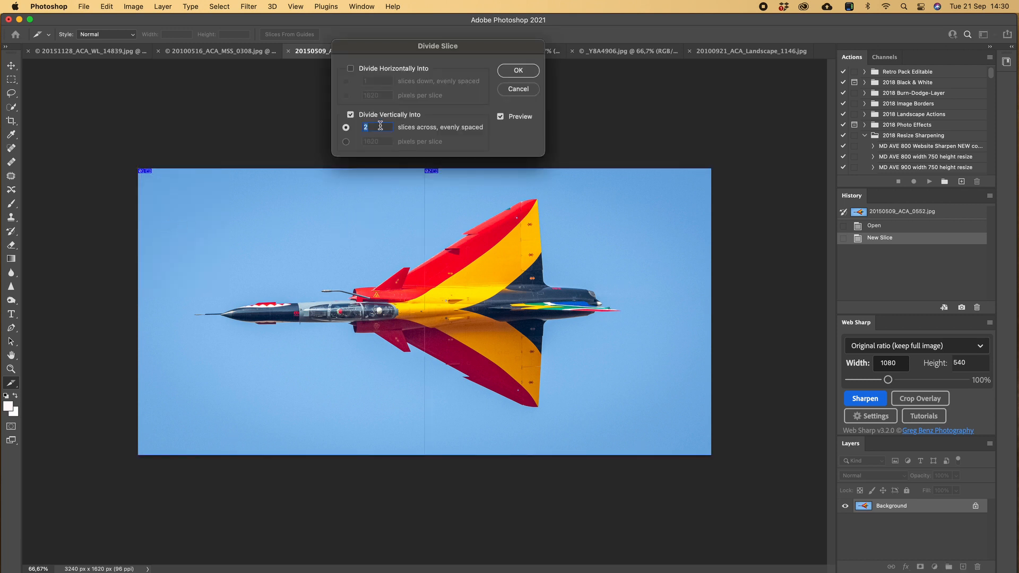
pyautogui.click(518, 70)
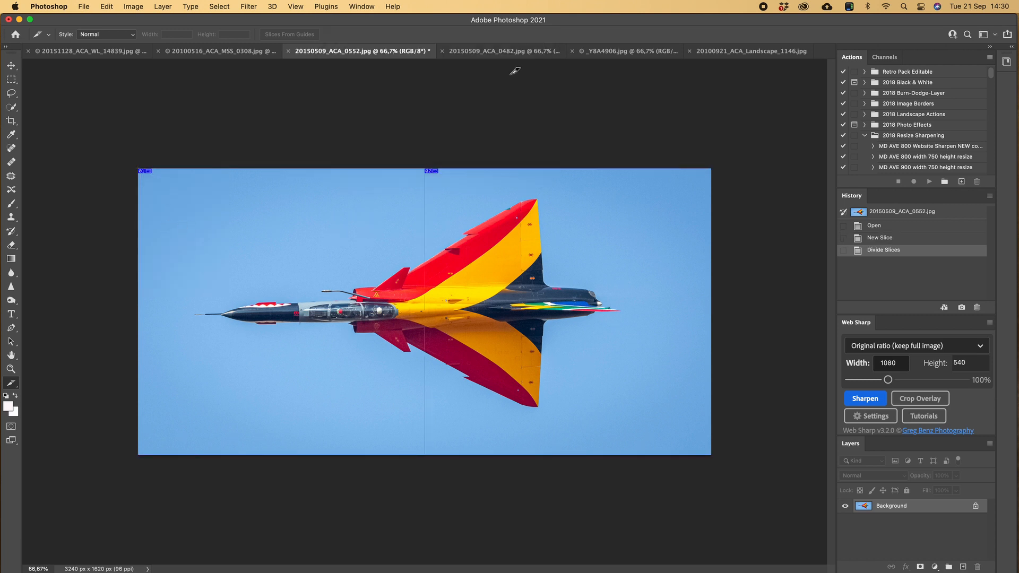
# Export both fighter jet slices via Save for Web (Legacy), overwriting the Desktop files
pyautogui.click(84, 6)
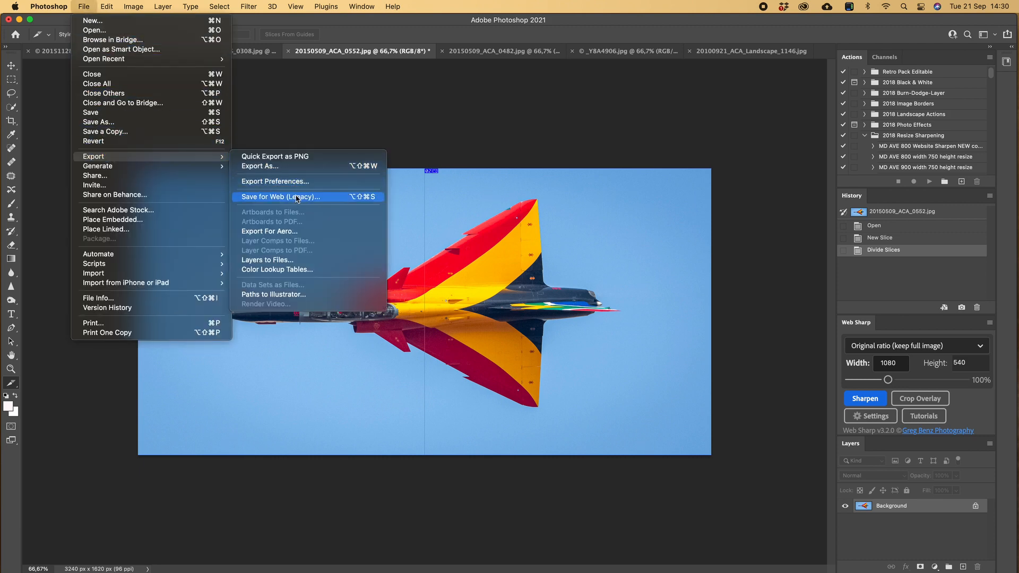
pyautogui.click(280, 197)
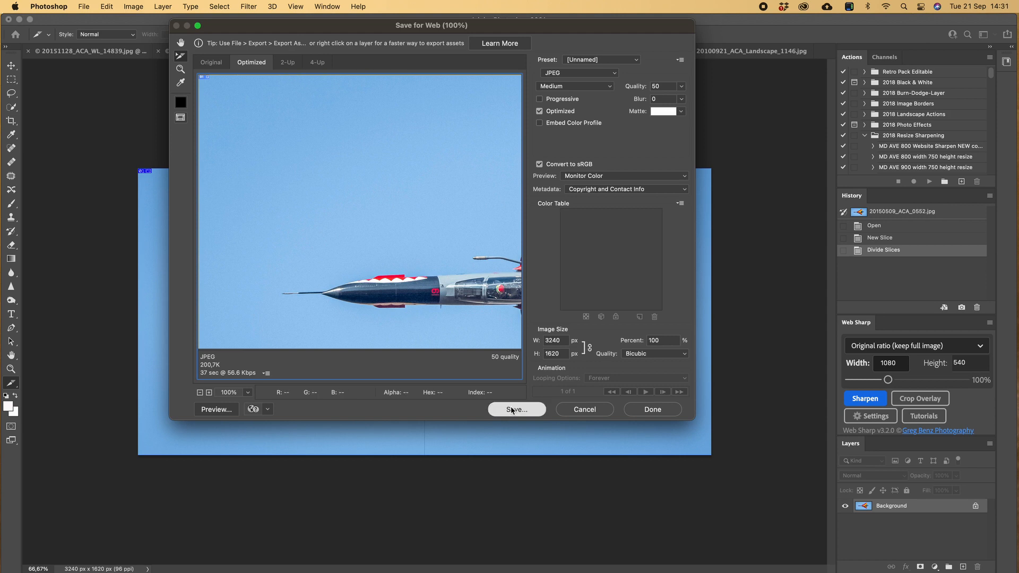
pyautogui.click(516, 410)
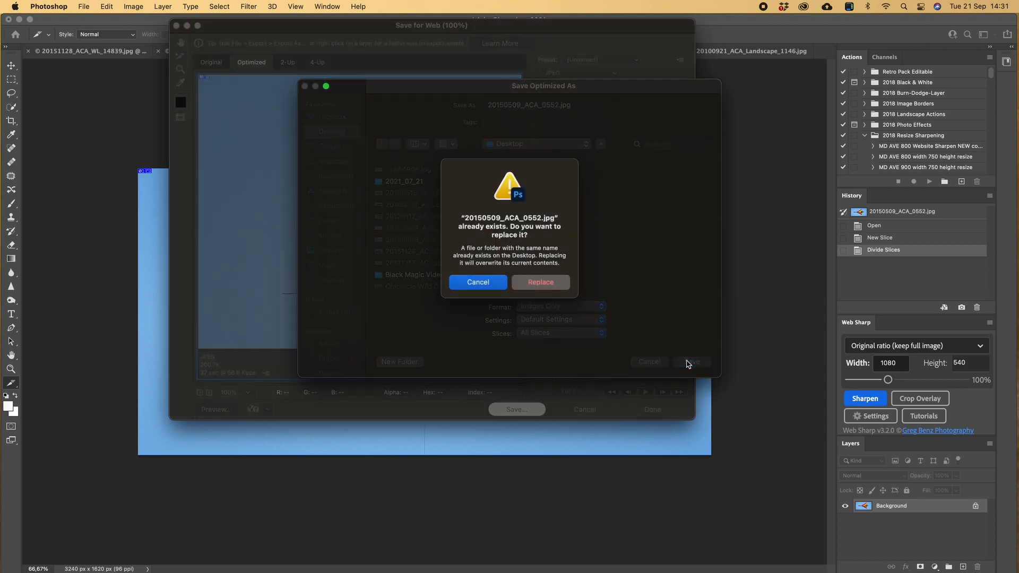
pyautogui.click(540, 281)
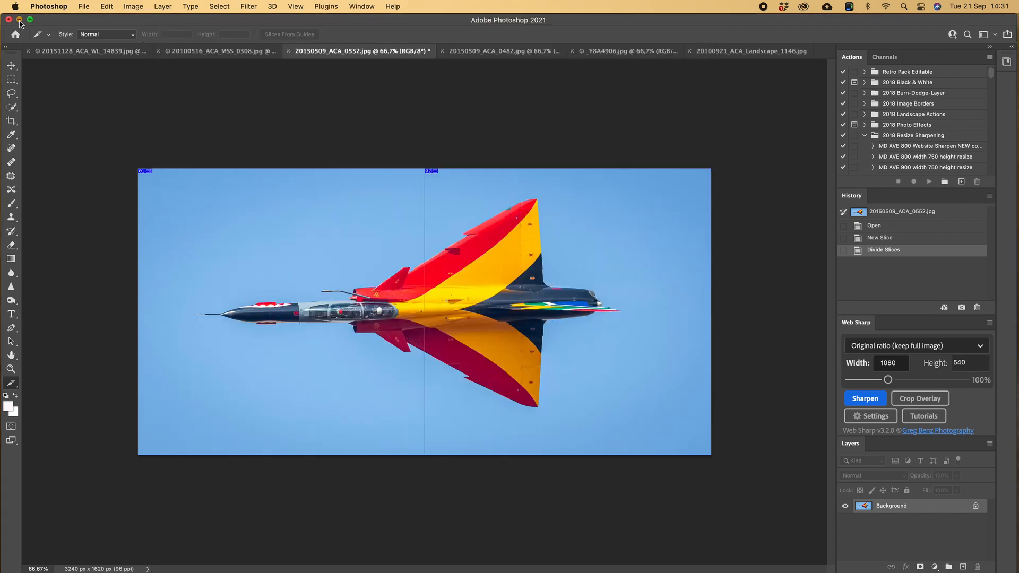
# Hide Photoshop, preview the slice JPEGs in the Desktop images folder, then close it
pyautogui.click(19, 20)
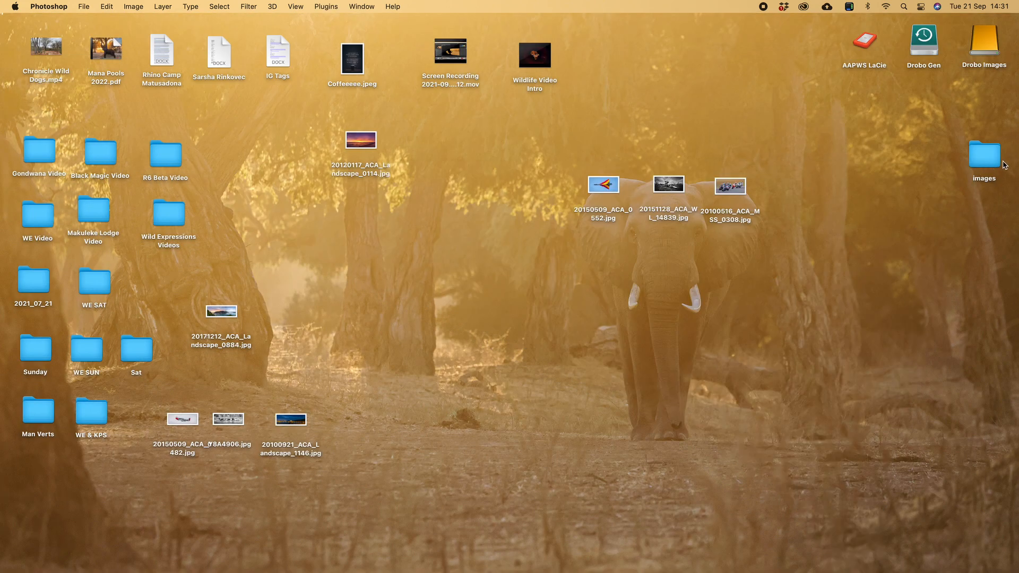
pyautogui.moveTo(985, 162)
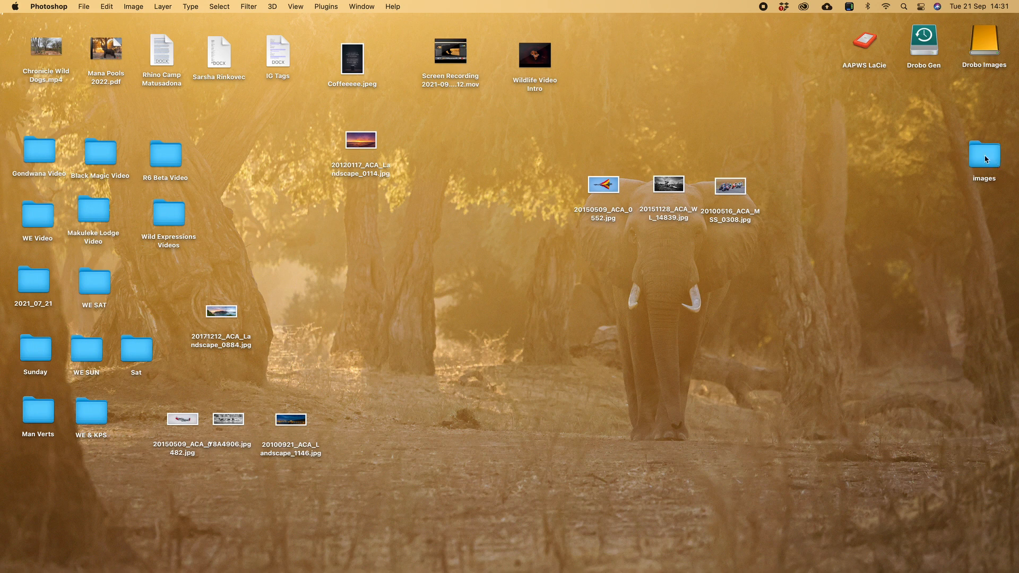
pyautogui.doubleClick(984, 154)
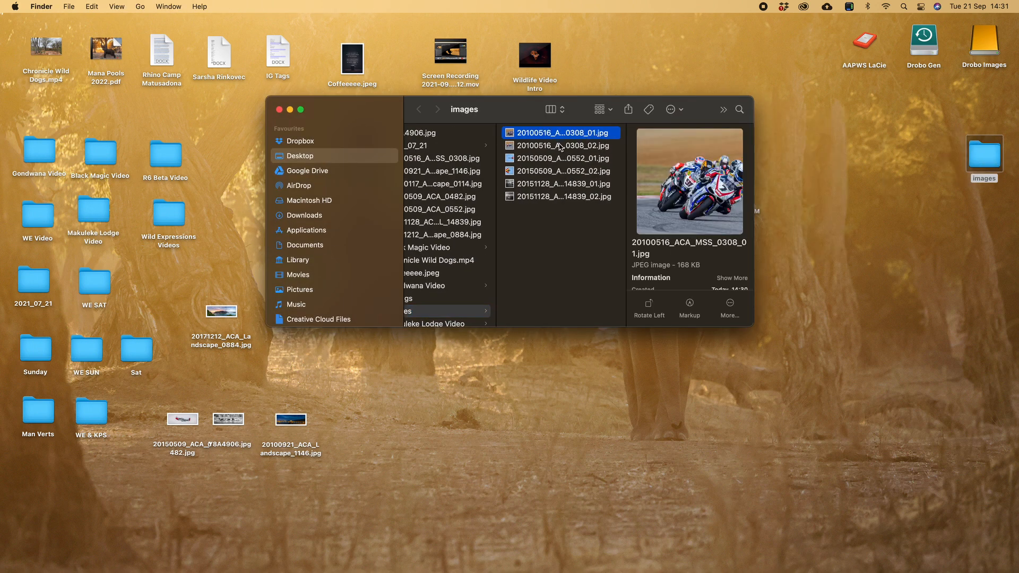
pyautogui.click(562, 145)
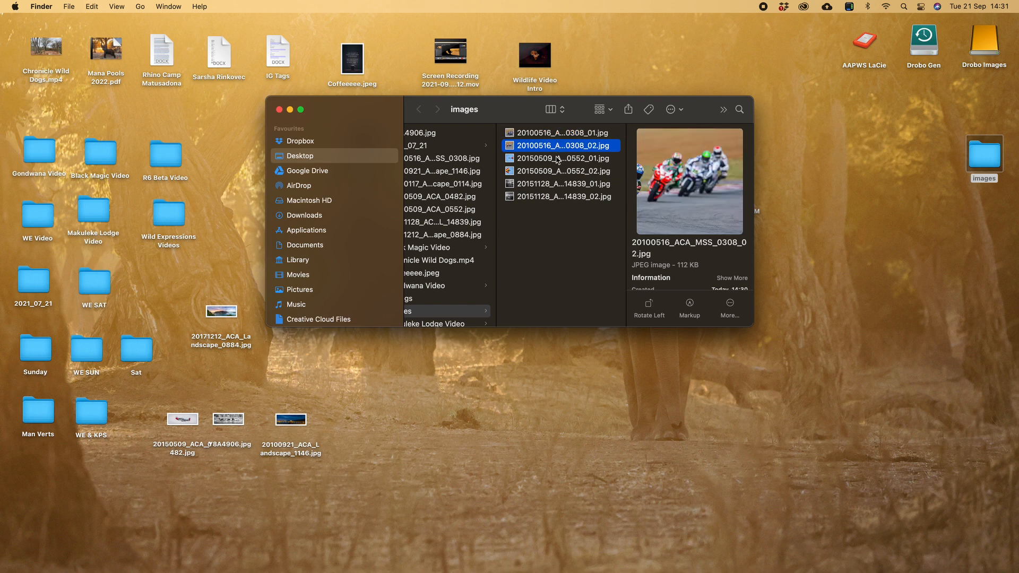
pyautogui.click(562, 171)
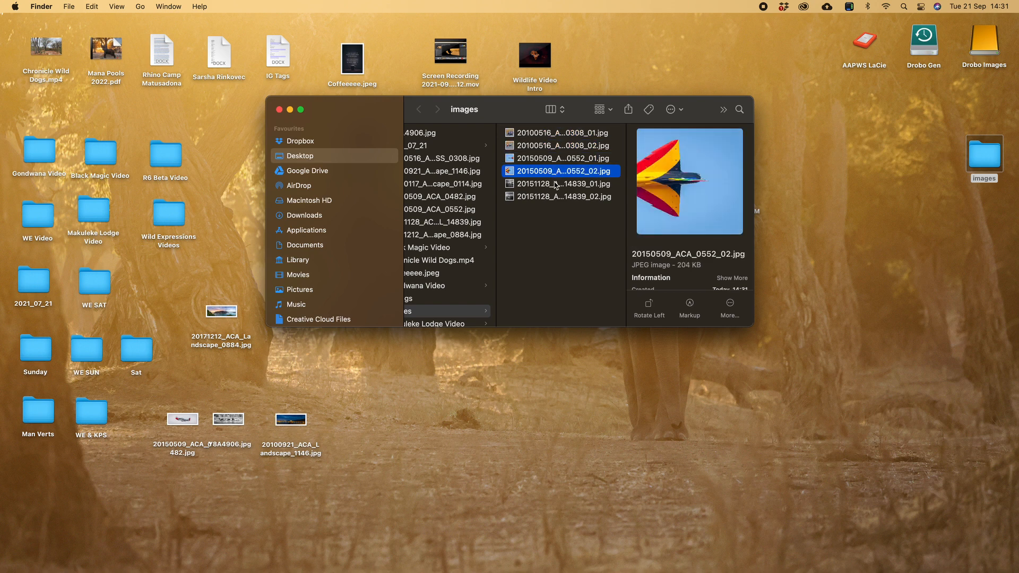
pyautogui.click(561, 196)
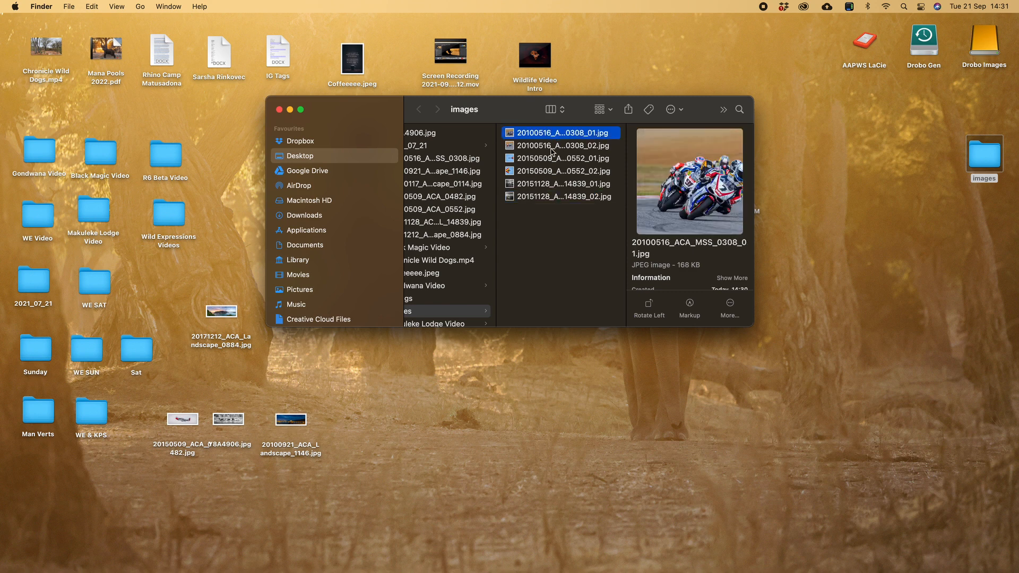
pyautogui.click(561, 145)
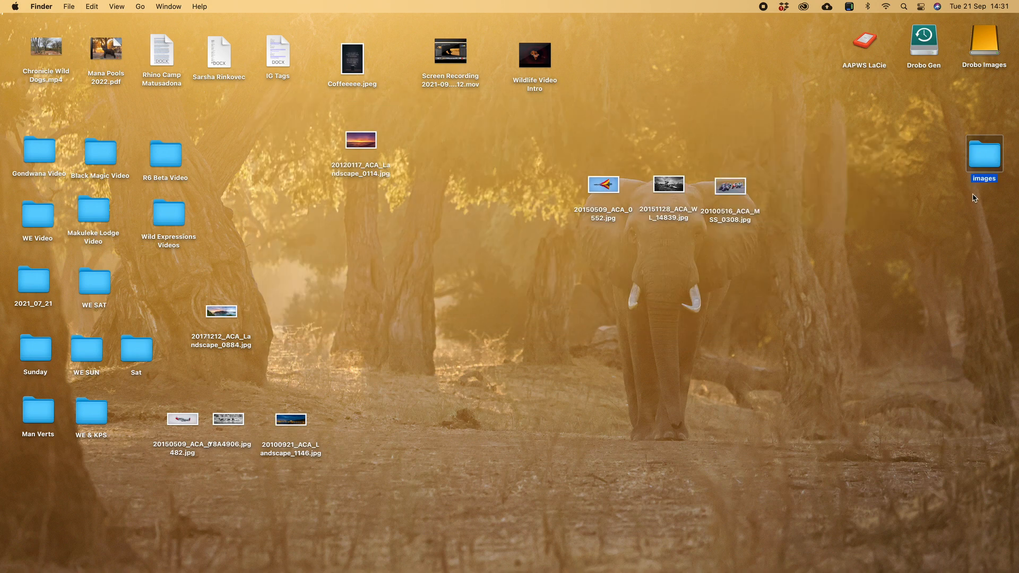
pyautogui.moveTo(371, 536)
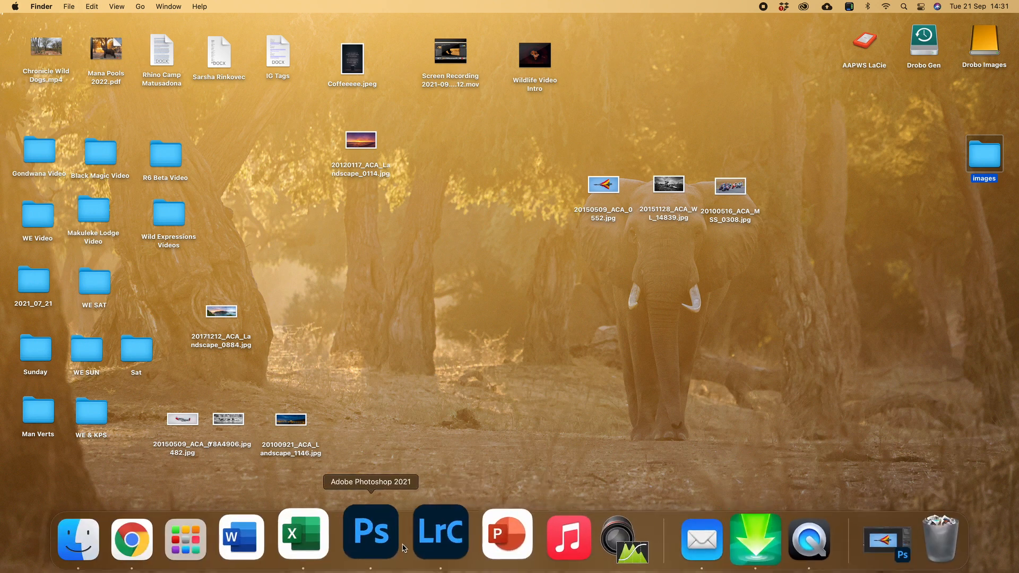
# Draw a full-image slice on the 20150509_ACA_0482 plane photo and divide it into 3 vertical slices
pyautogui.click(371, 536)
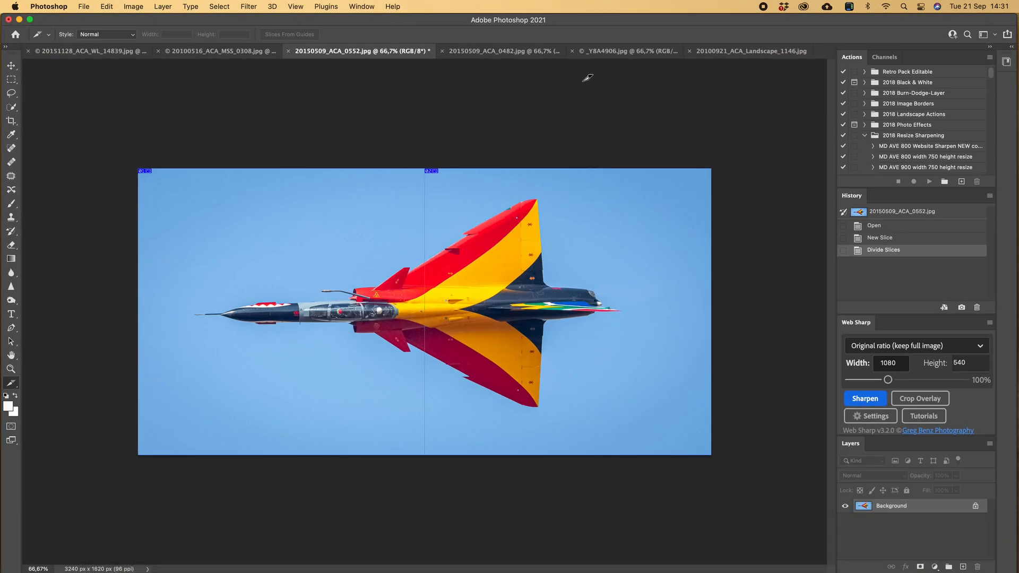
pyautogui.click(496, 51)
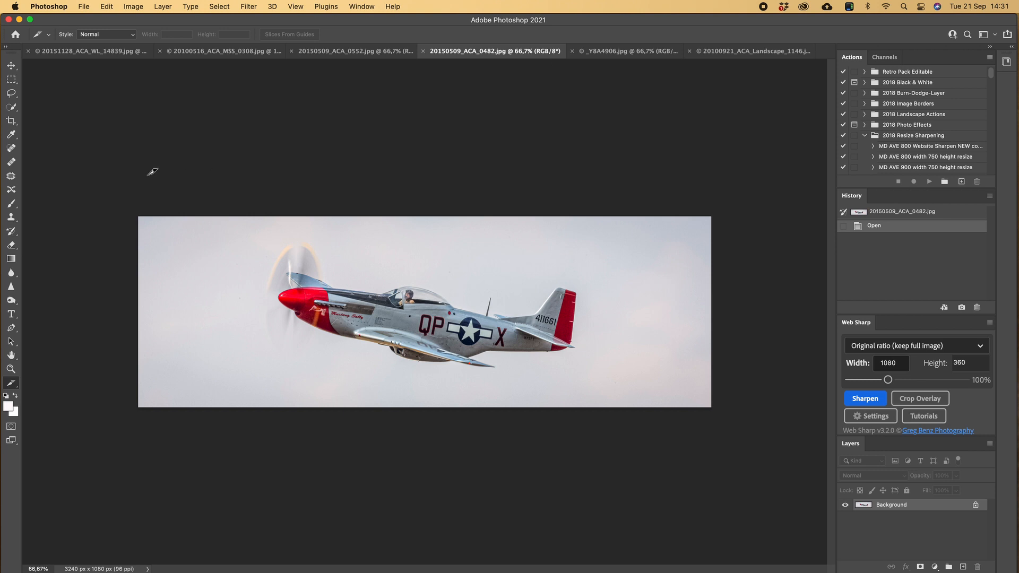
pyautogui.moveTo(153, 171); pyautogui.dragTo(638, 379)
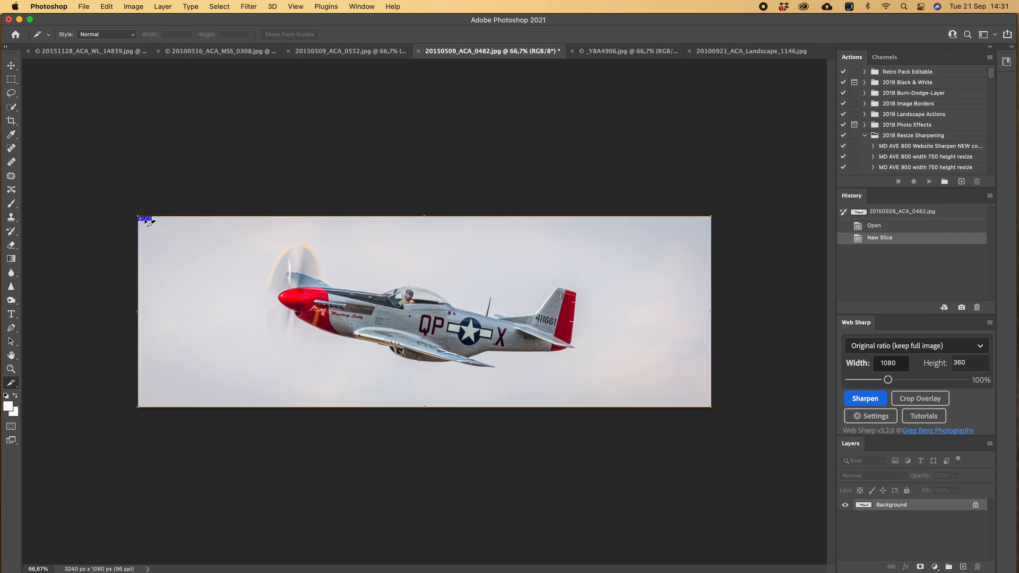
pyautogui.moveTo(164, 275)
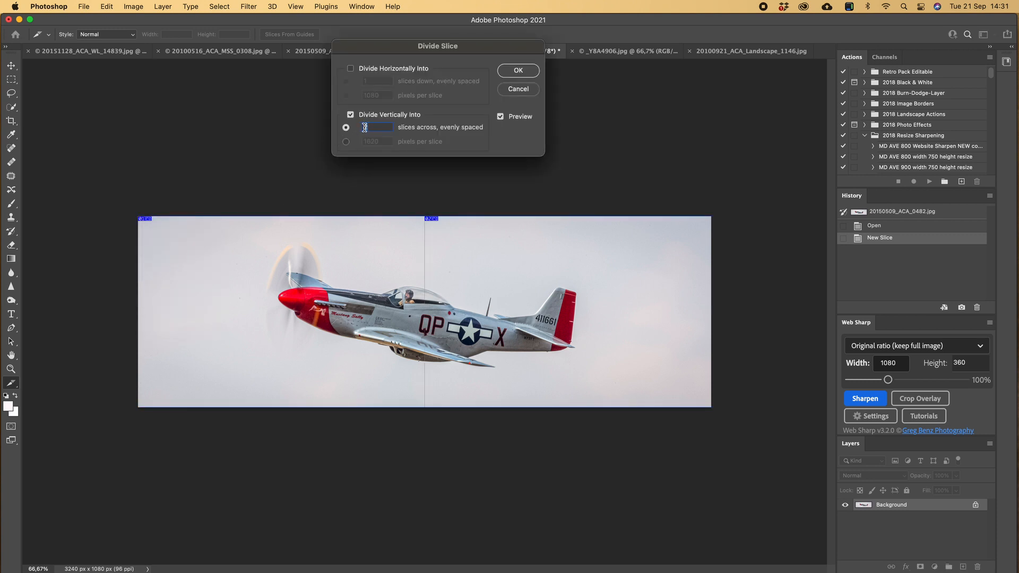
pyautogui.write('3')
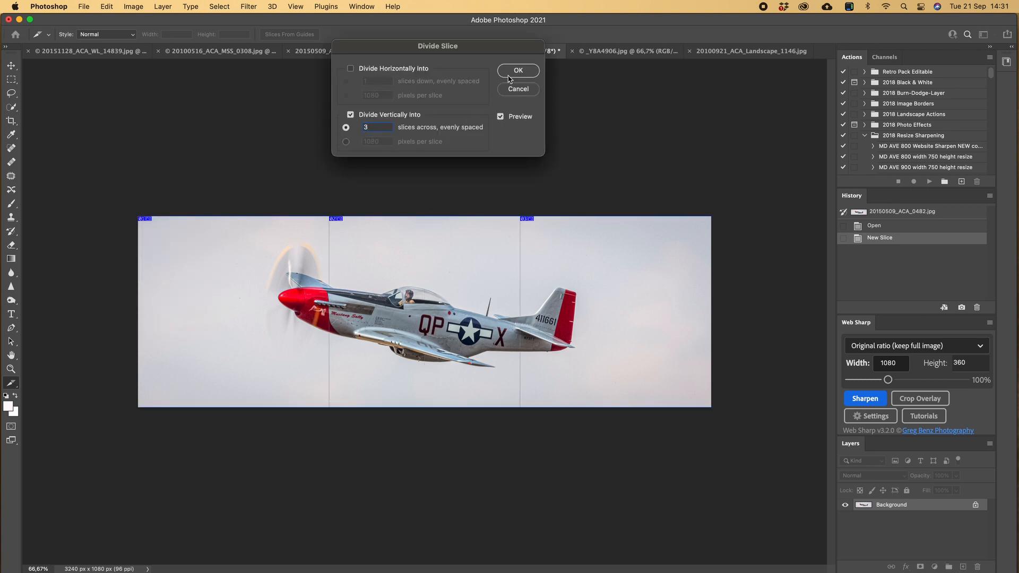
pyautogui.click(518, 70)
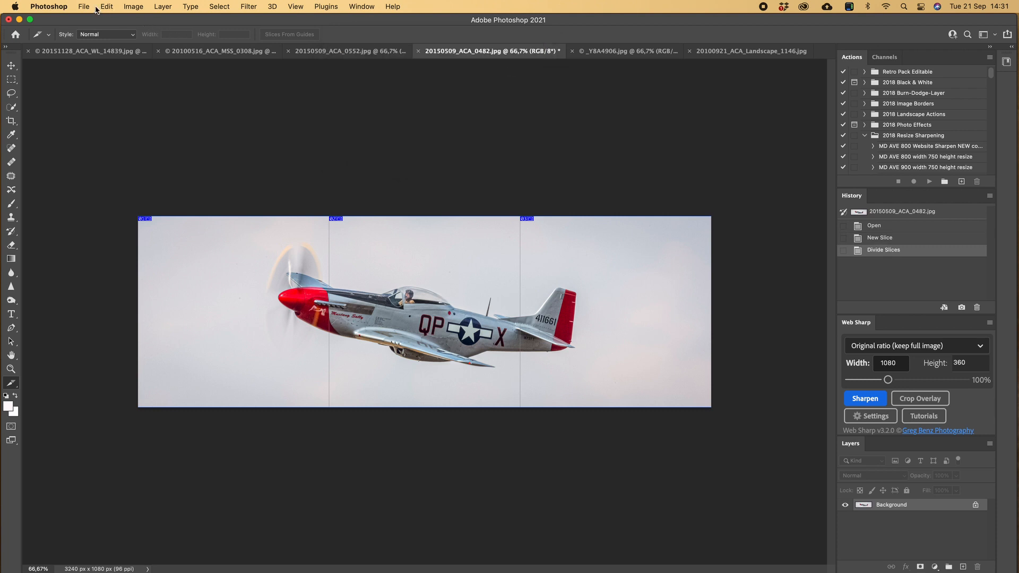
# Export the three propeller-plane slices as web JPEGs to the Desktop, replacing existing files
pyautogui.click(83, 6)
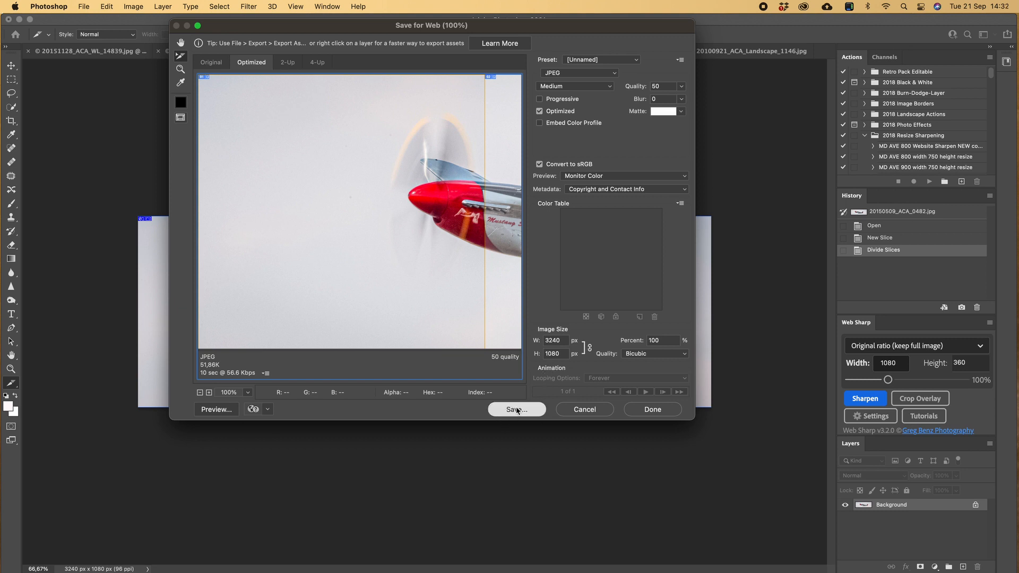
pyautogui.click(516, 410)
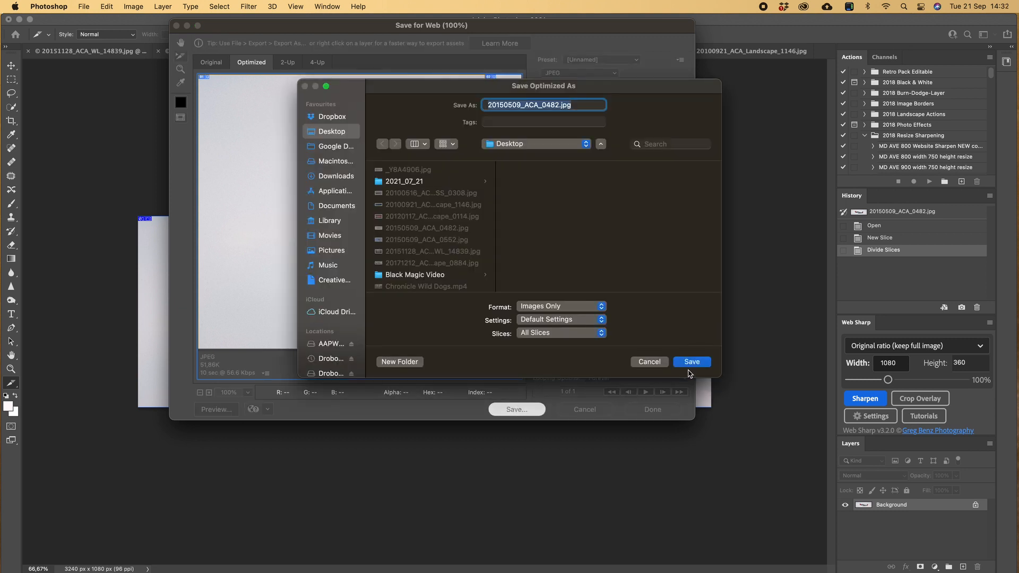
pyautogui.click(692, 362)
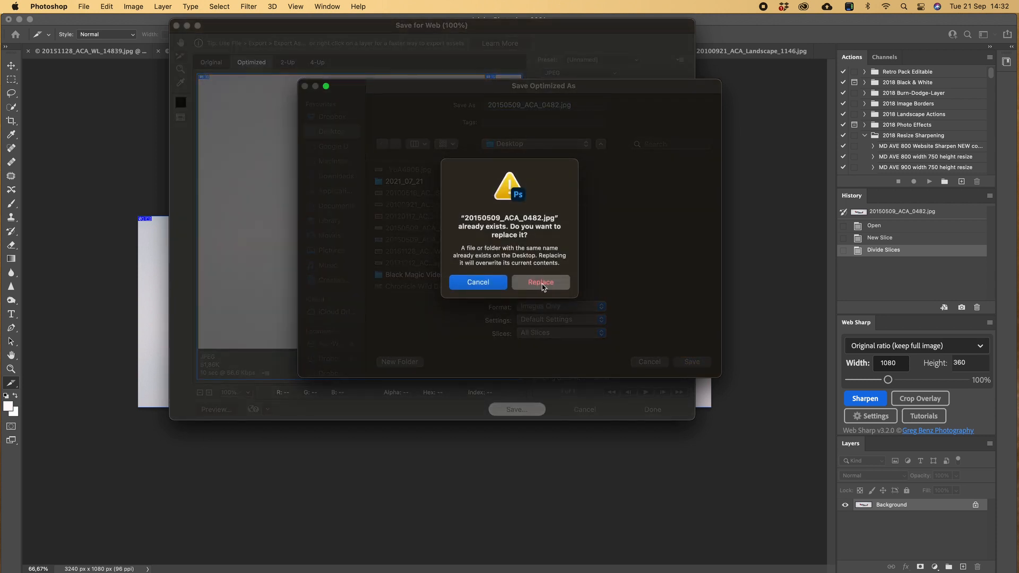
pyautogui.click(540, 282)
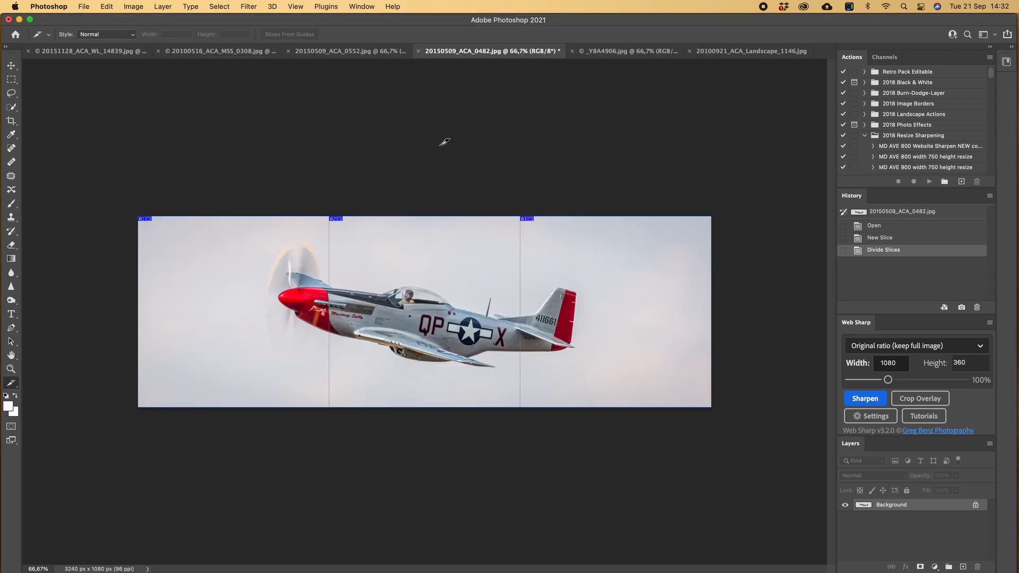
pyautogui.click(624, 51)
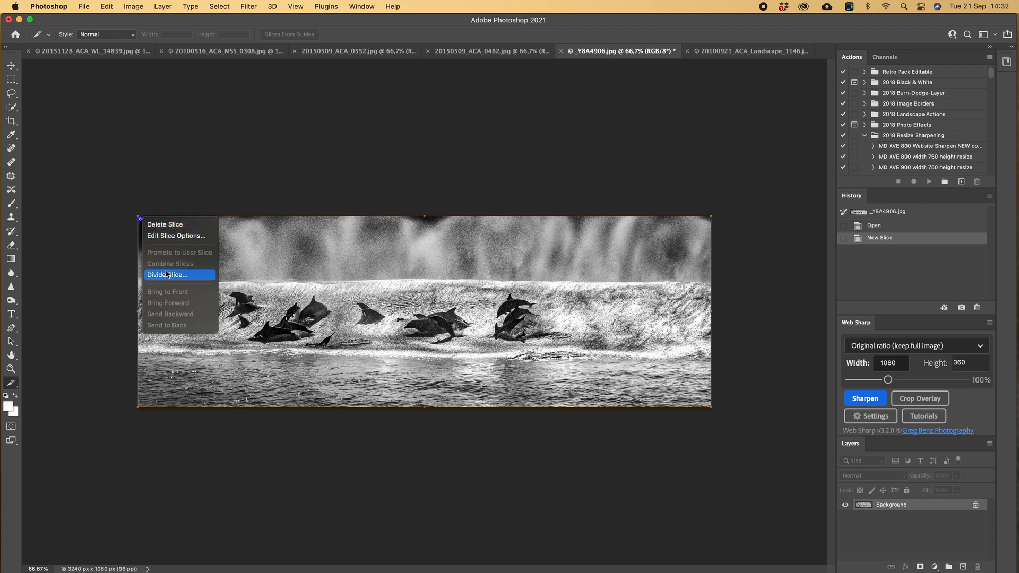
# Divide the dolphin panorama's slice vertically into 3 equal slices
pyautogui.click(168, 274)
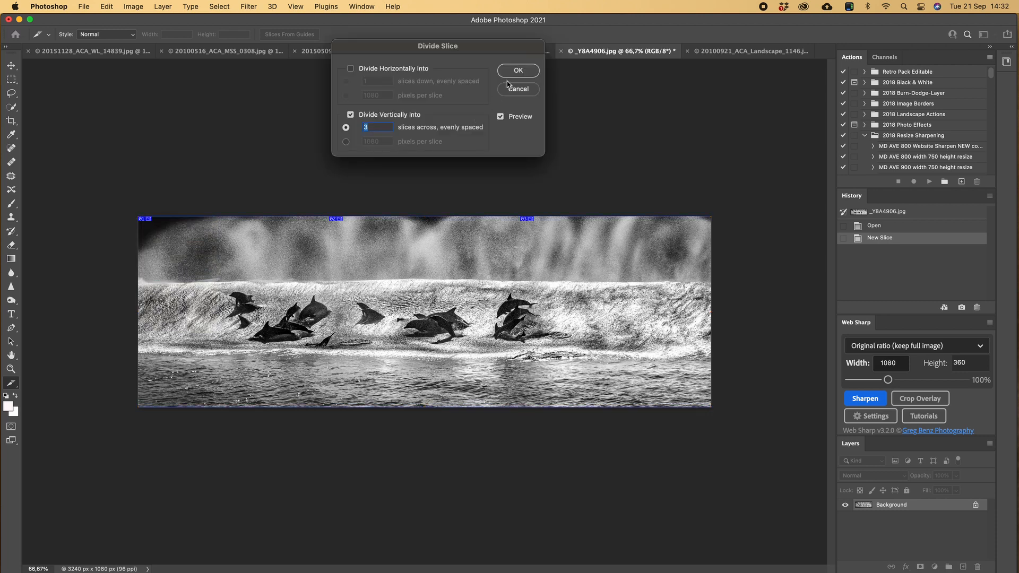
pyautogui.click(518, 70)
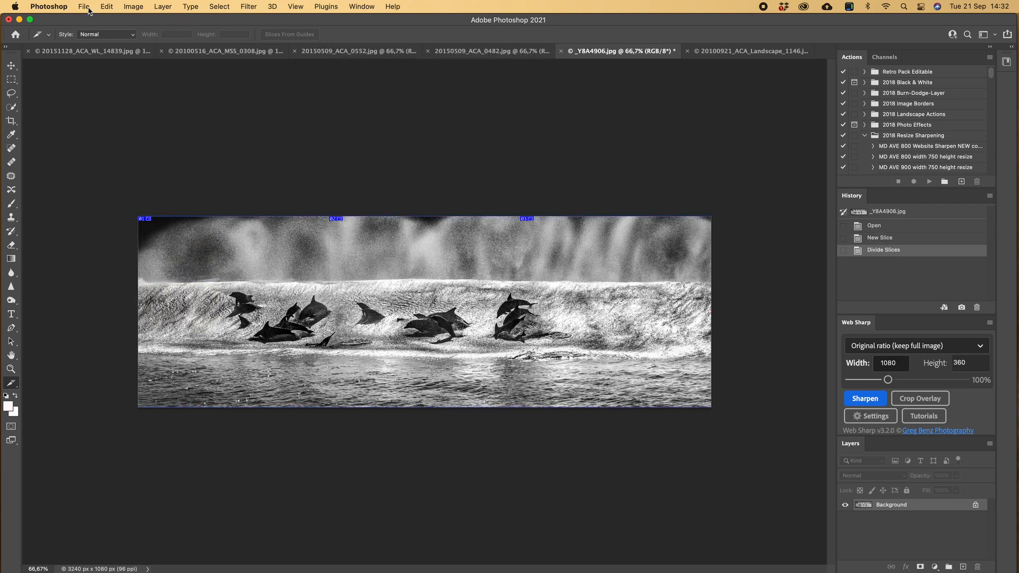
# Save all three dolphin slices to the Desktop via Save for Web (Legacy), replacing the old files
pyautogui.click(84, 7)
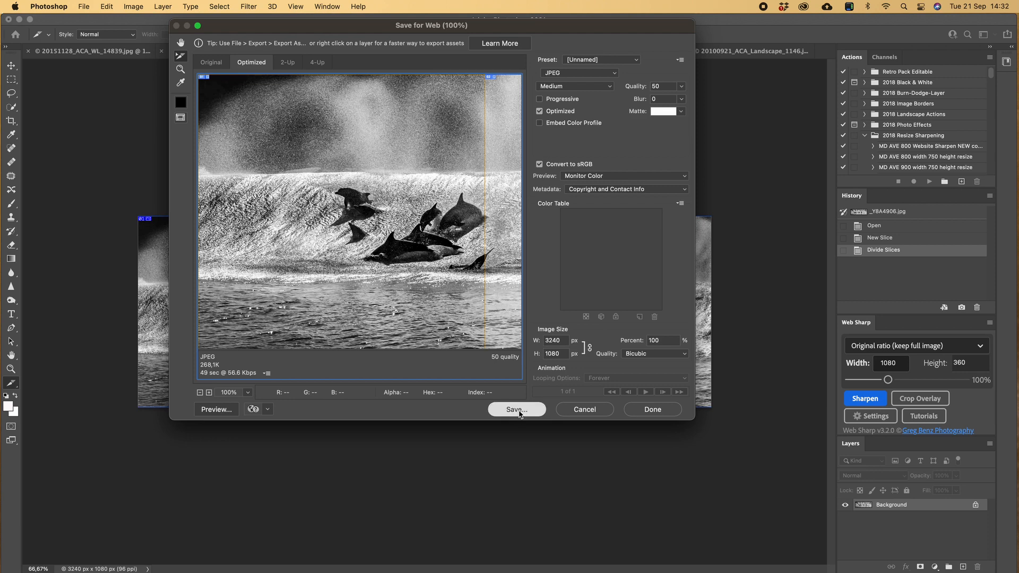
pyautogui.click(517, 409)
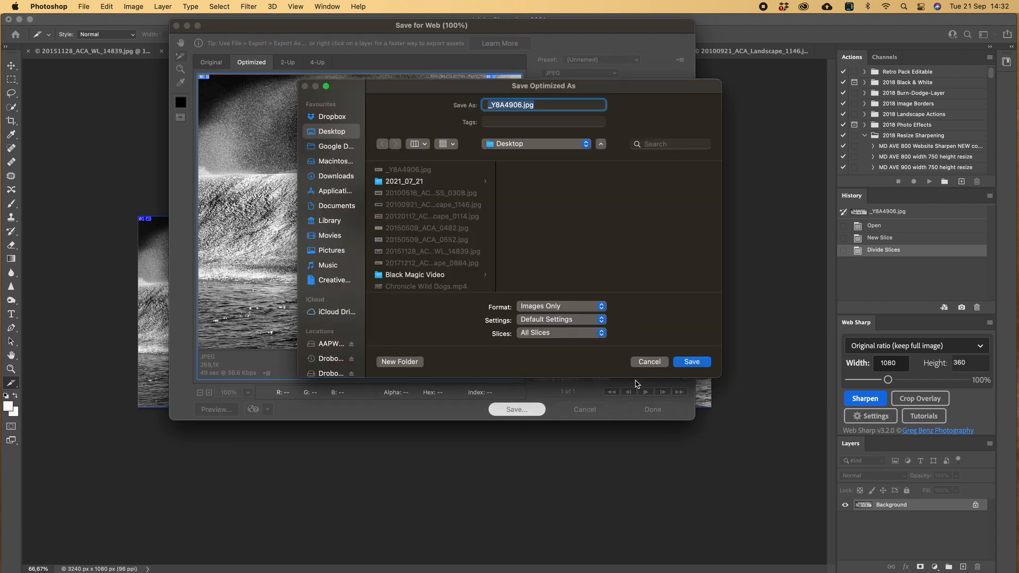
pyautogui.click(691, 361)
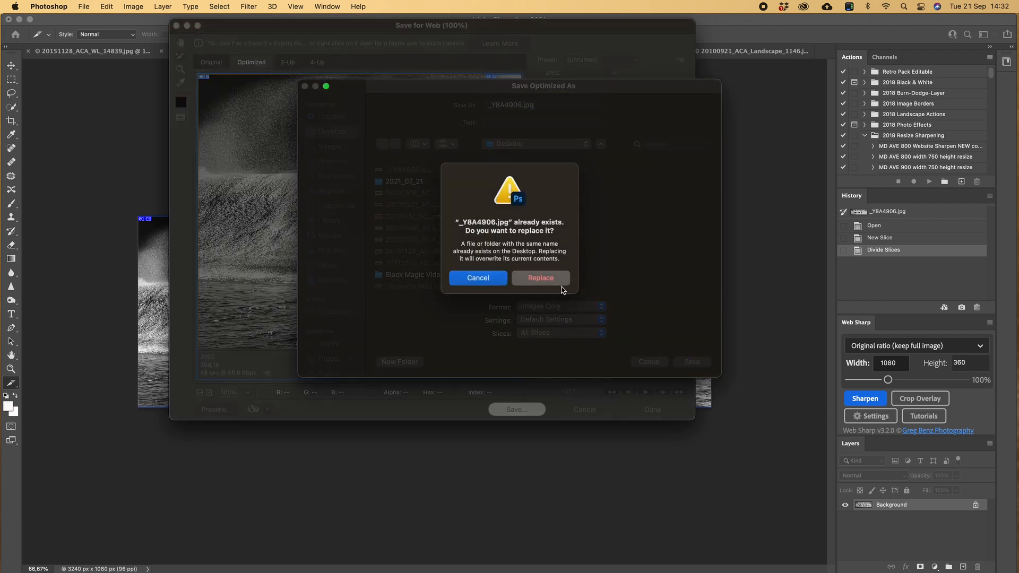
pyautogui.click(540, 277)
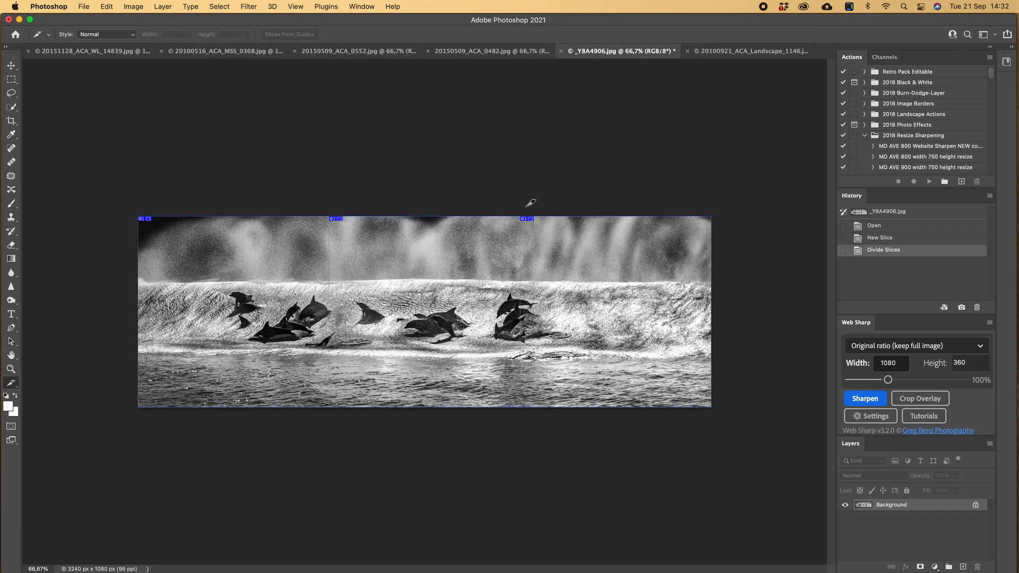
pyautogui.moveTo(704, 57)
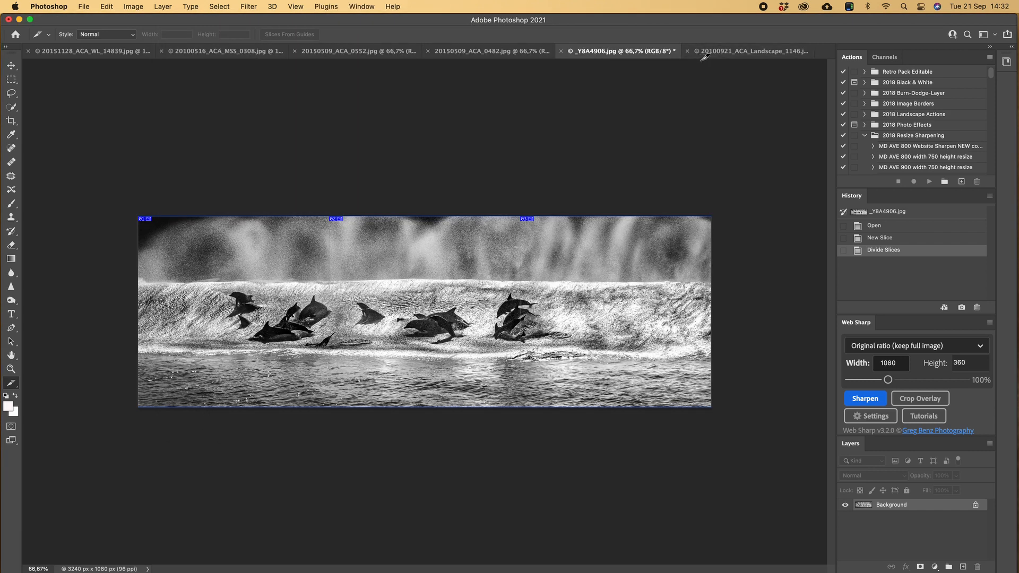
# In the night pier landscape, use Divide Slice to split the slice into 3 across vertically
pyautogui.click(751, 51)
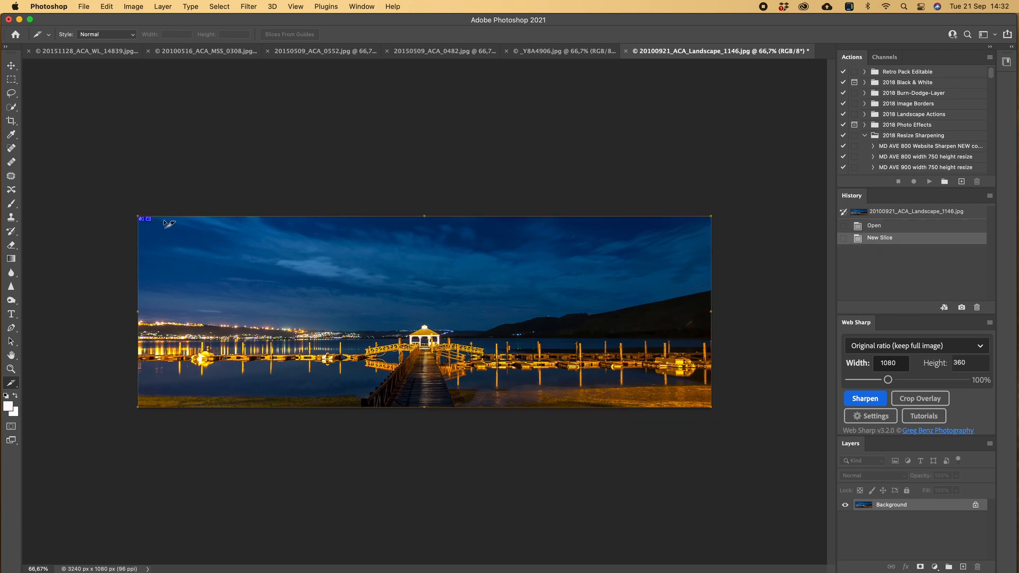
pyautogui.rightClick(145, 219)
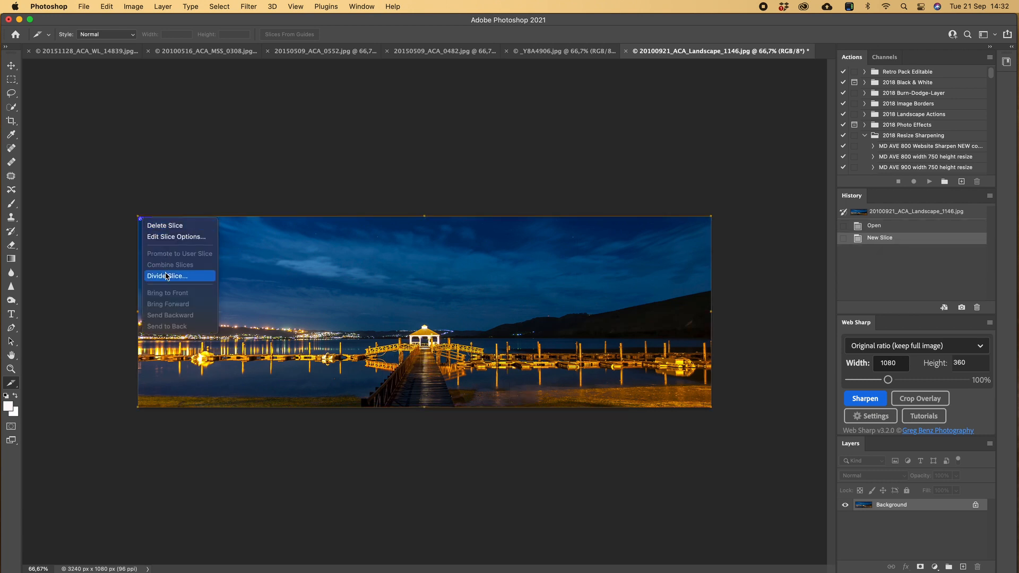
pyautogui.click(166, 276)
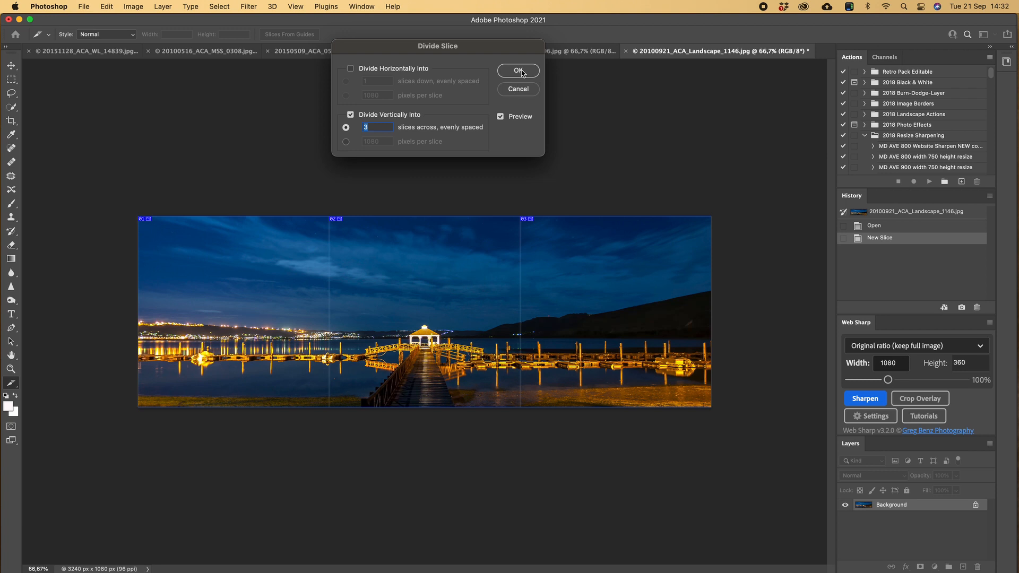
pyautogui.click(518, 71)
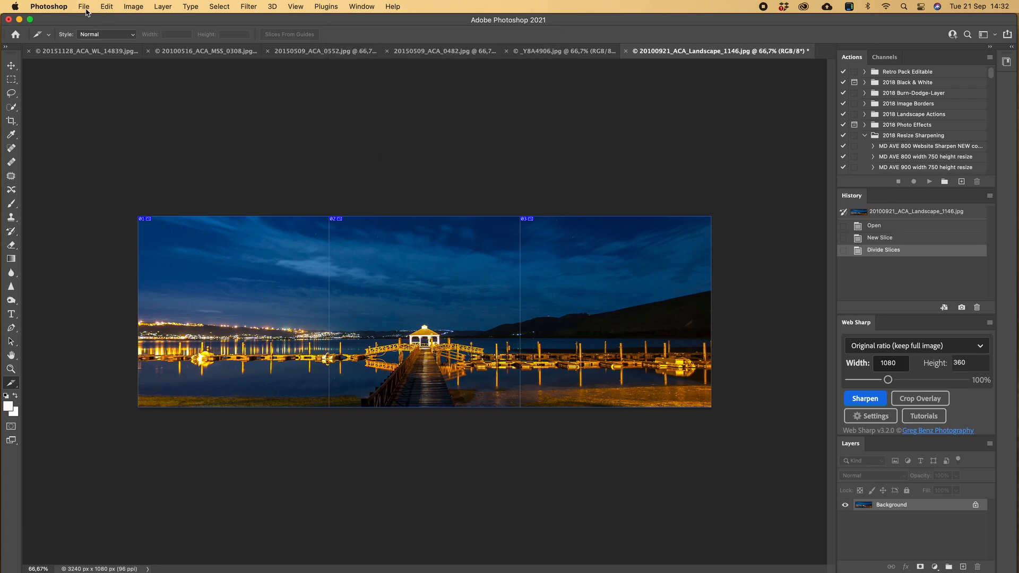
# Save all night pier slices to the Desktop via Save for Web (Legacy), replacing the existing files
pyautogui.click(83, 7)
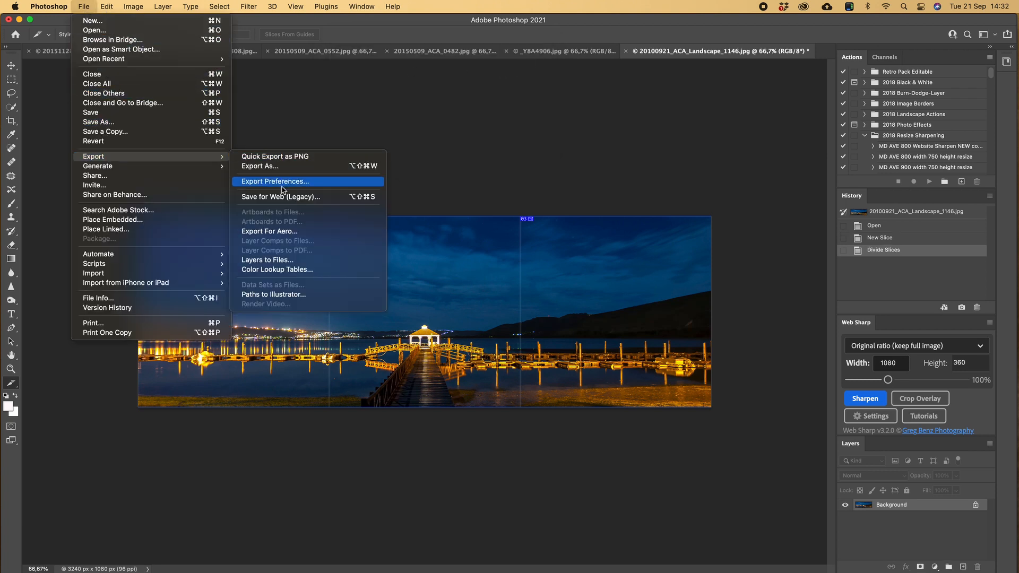
pyautogui.click(281, 197)
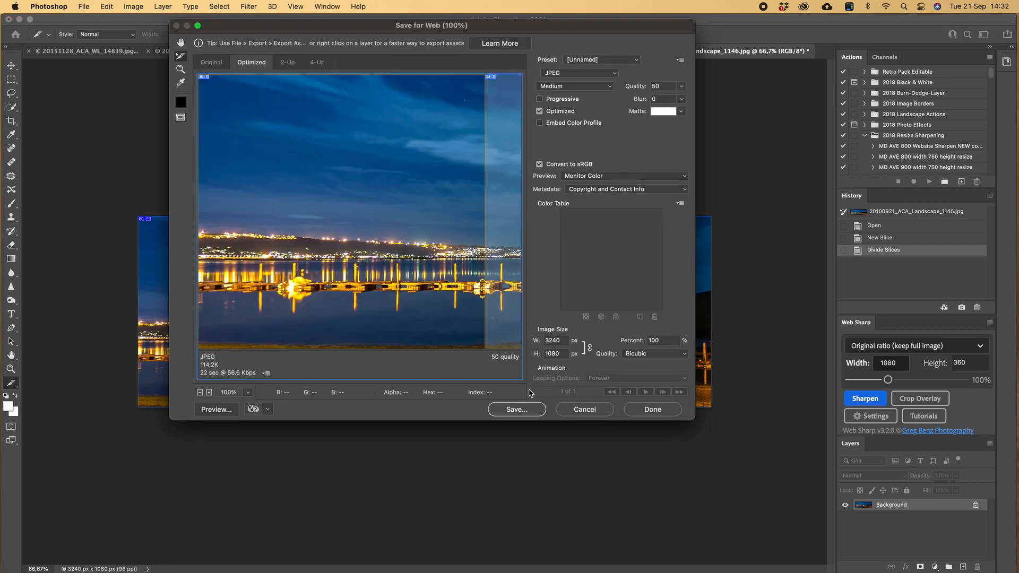
pyautogui.click(516, 409)
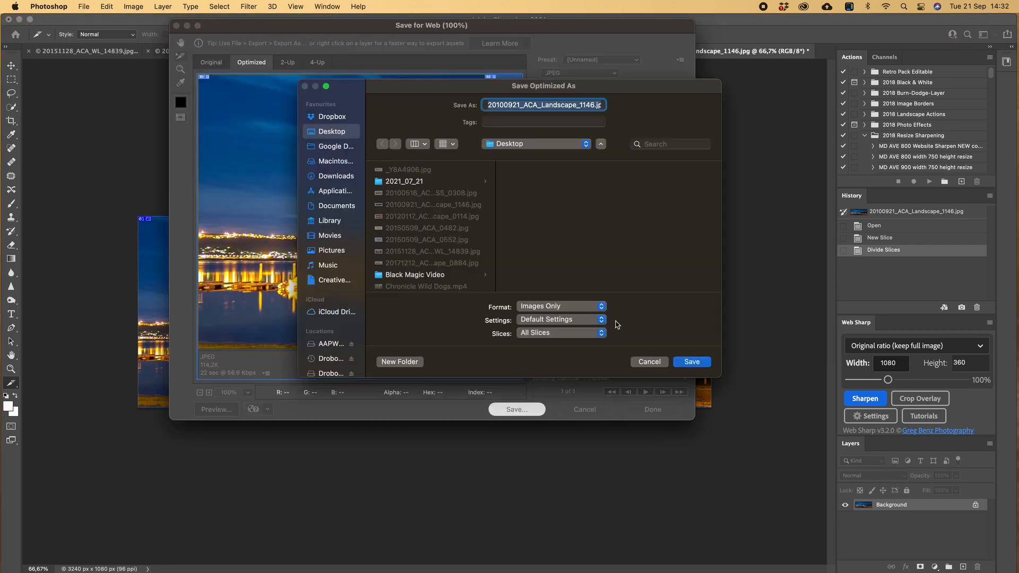
pyautogui.click(692, 362)
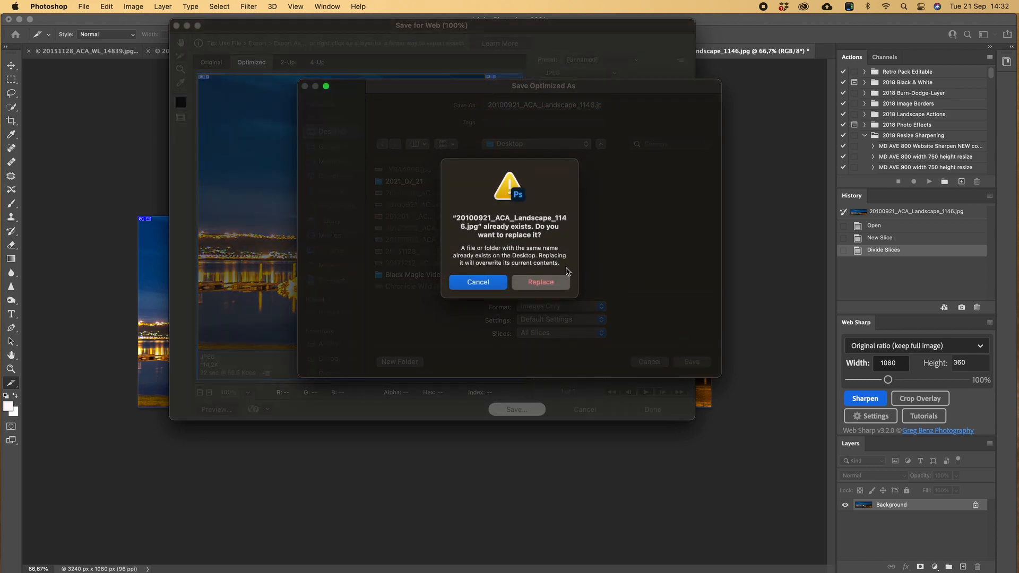
pyautogui.click(539, 282)
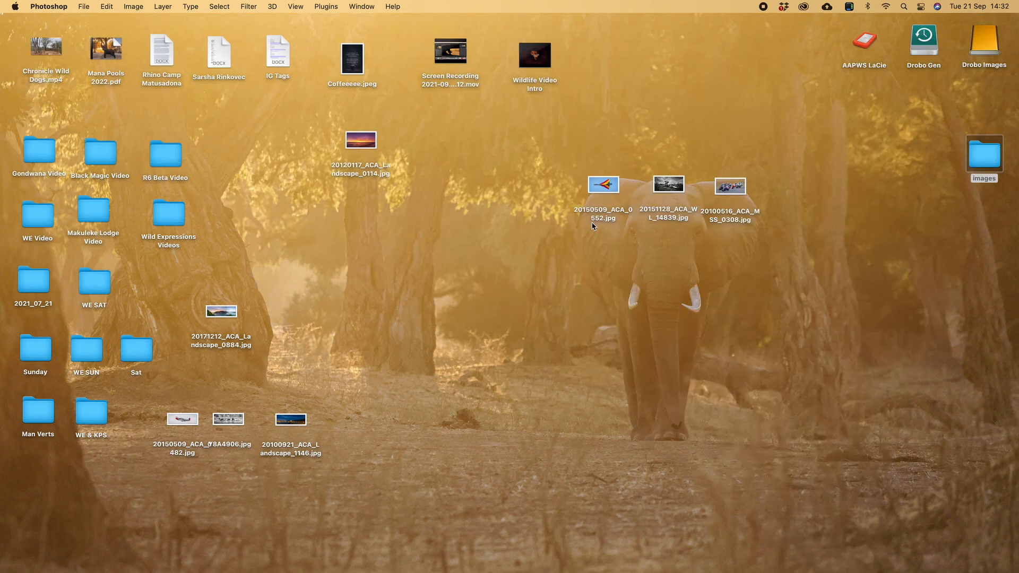
# Preview the landscape, aircraft, jet and dolphin slice JPEGs in the images folder, then return to Photoshop
pyautogui.doubleClick(983, 154)
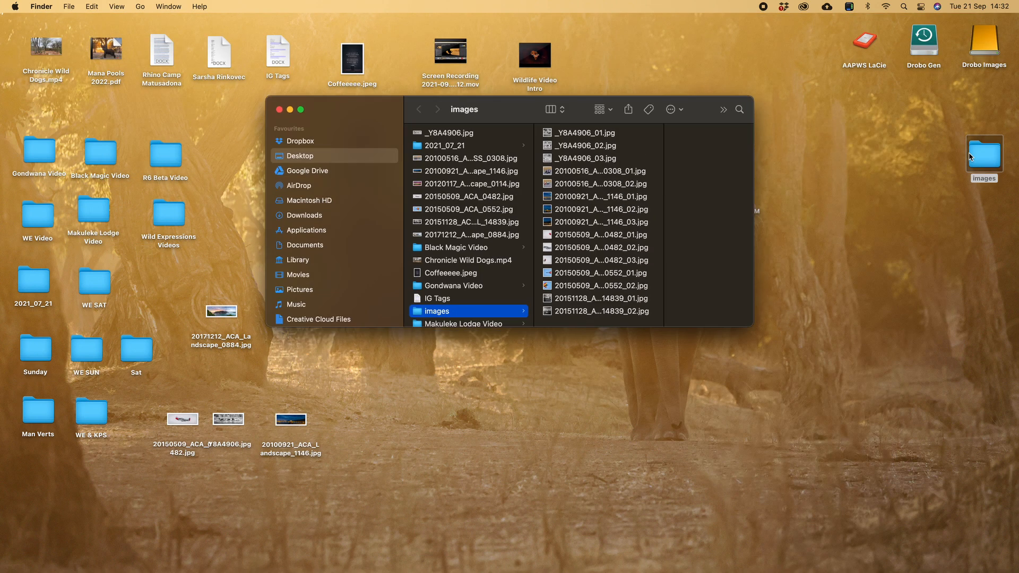
pyautogui.moveTo(571, 188)
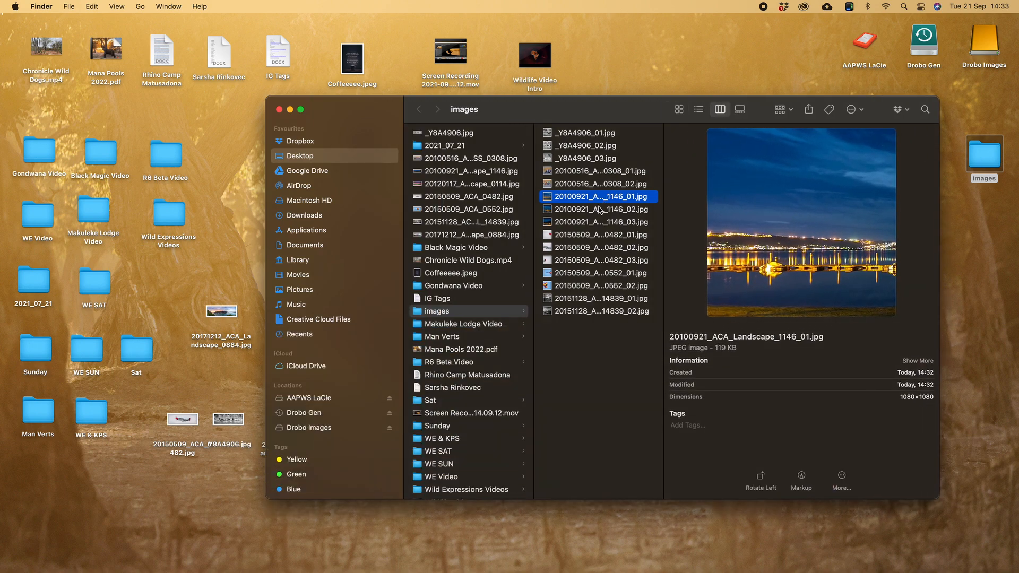
pyautogui.click(599, 222)
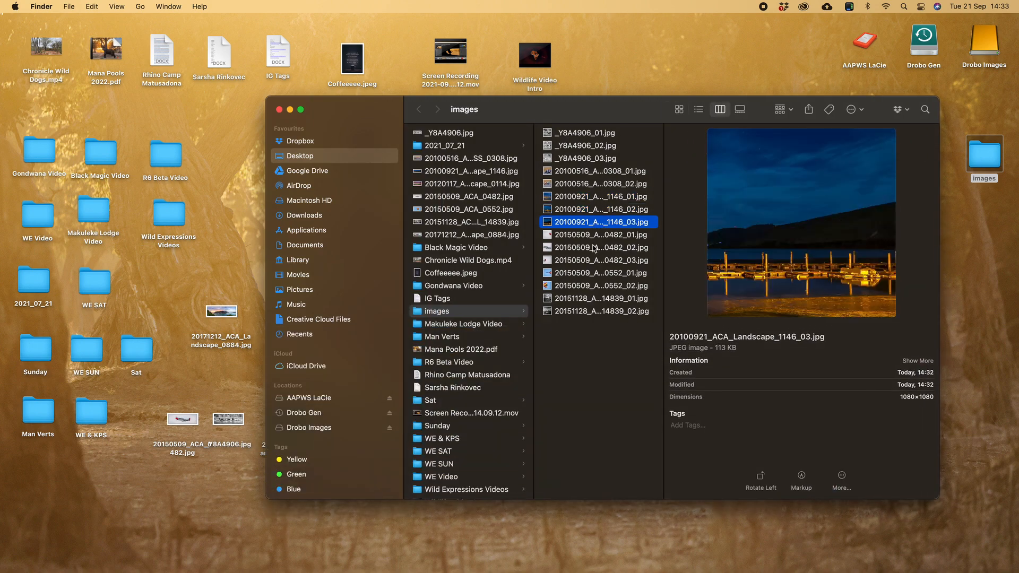
pyautogui.click(598, 247)
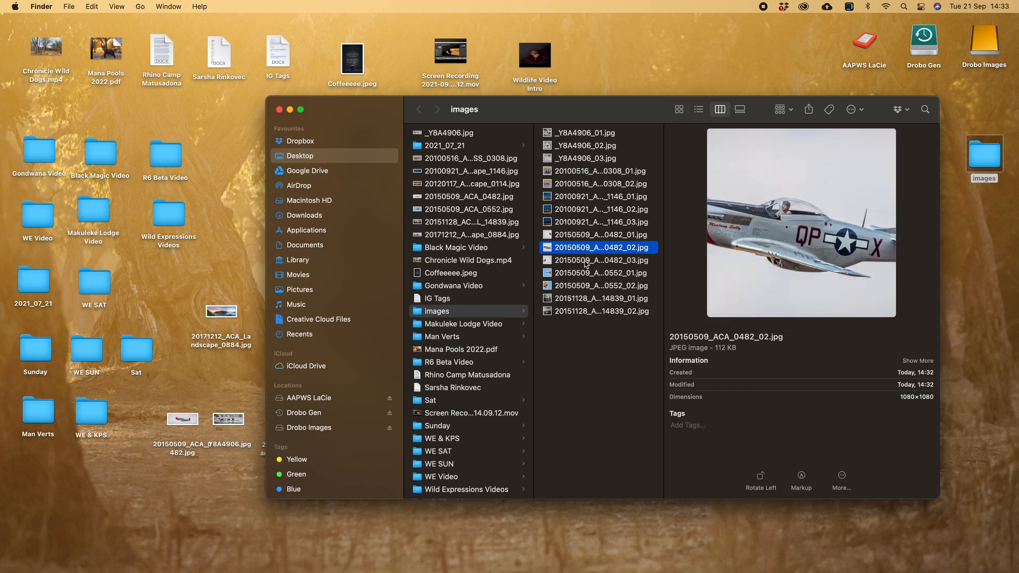
pyautogui.click(598, 272)
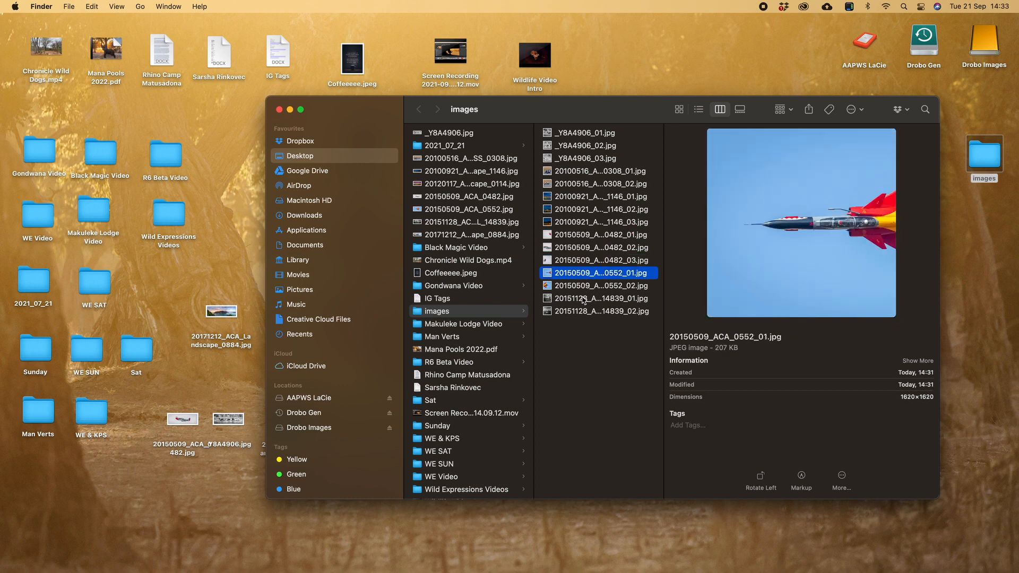
pyautogui.click(583, 133)
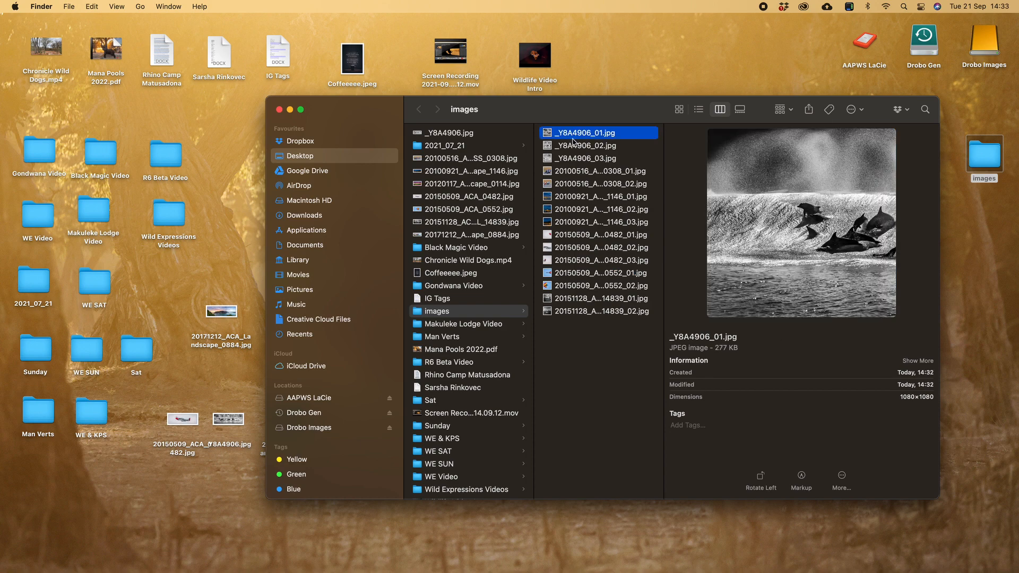
pyautogui.click(585, 159)
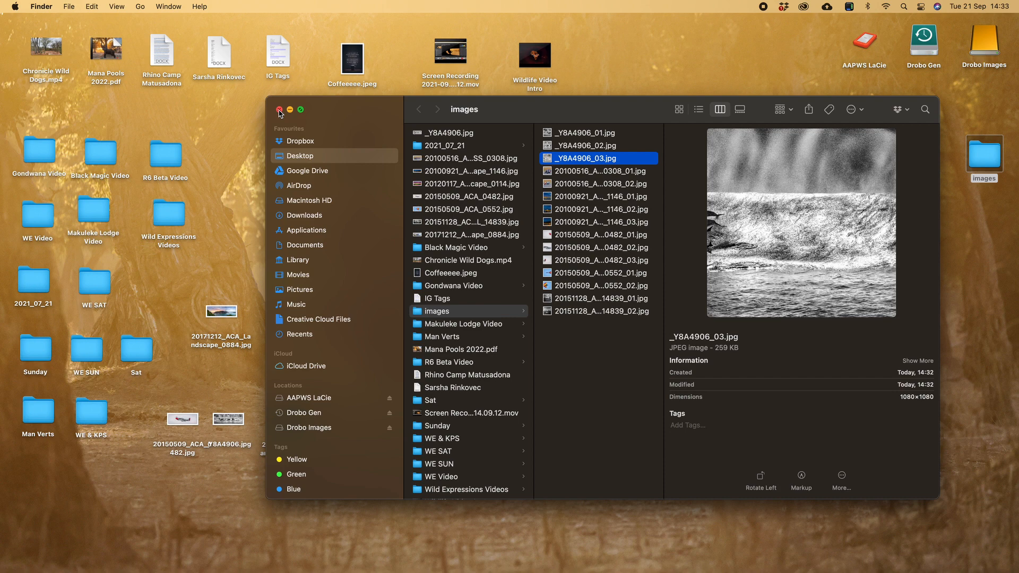
pyautogui.click(280, 109)
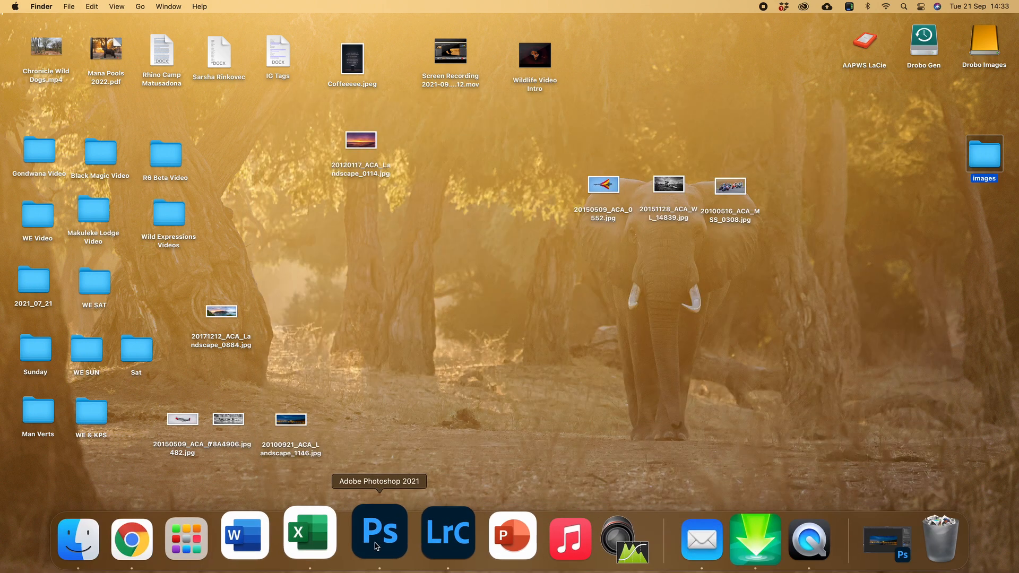
pyautogui.click(379, 533)
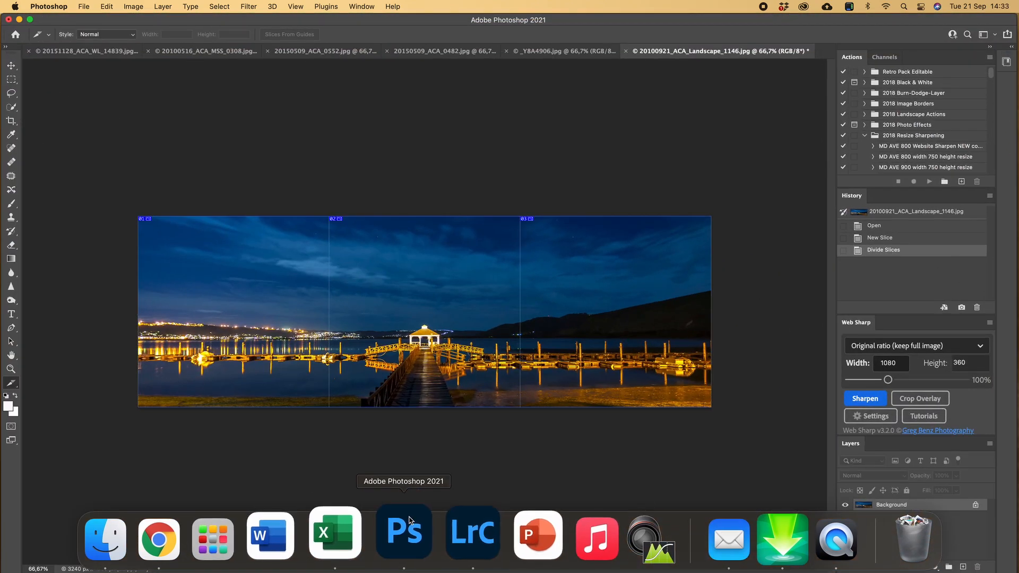